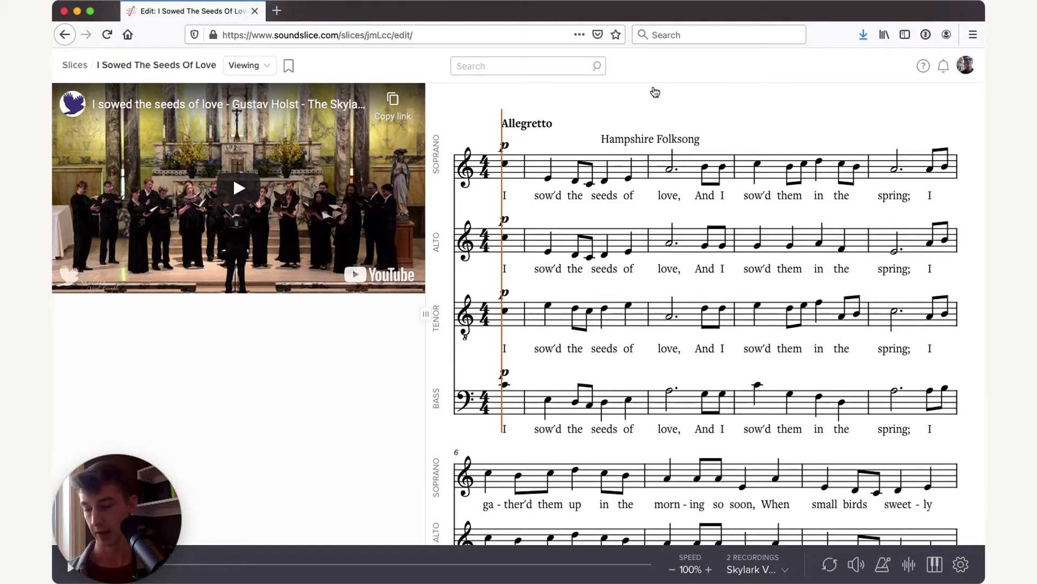
mouse_move(510, 181)
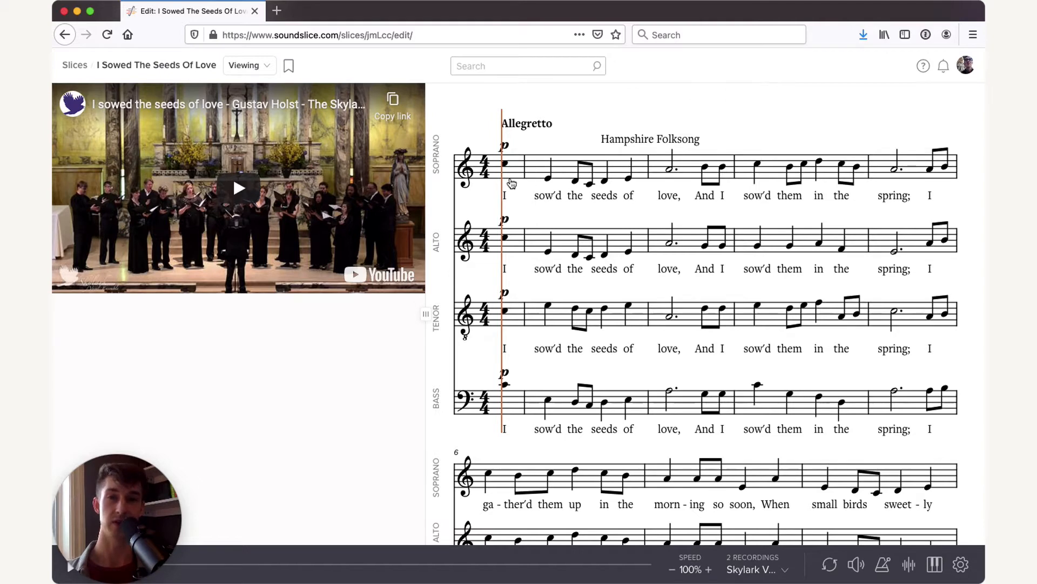
mouse_move(512, 164)
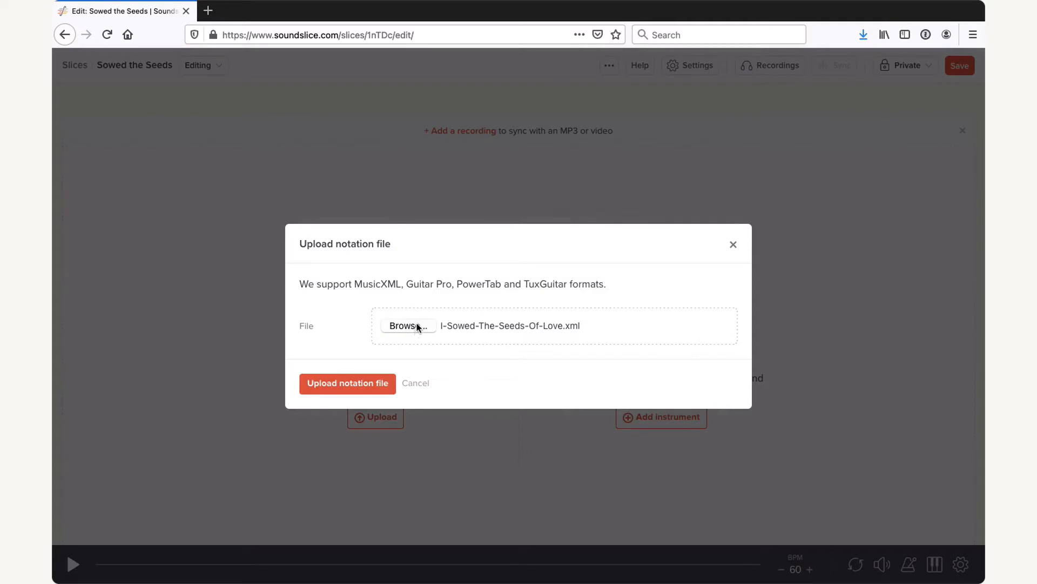
- Choose I-Sowed-The-Seeds-Of-Love.xml and upload it as the slice's notation file
left_click(409, 326)
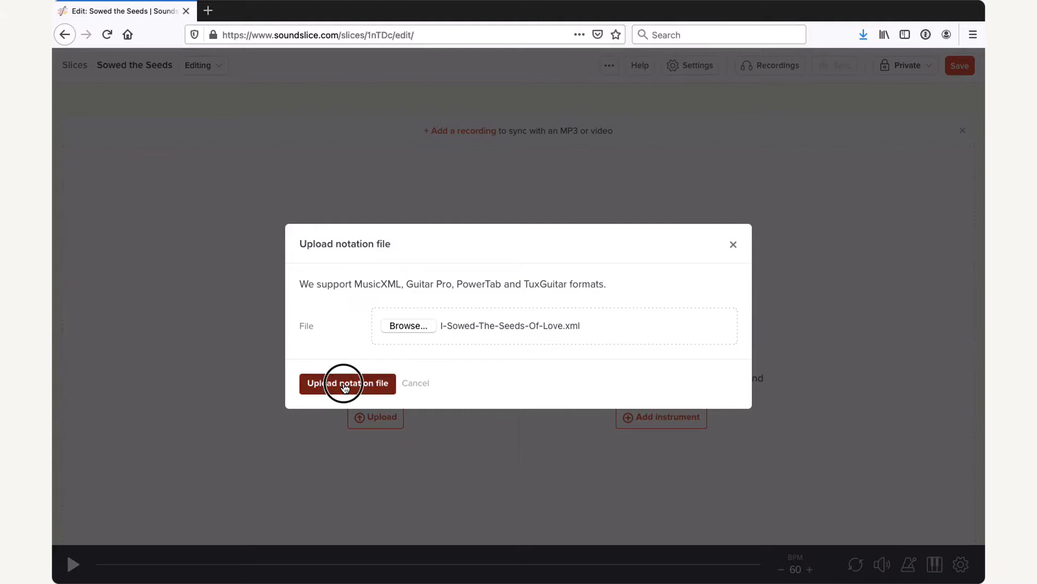
left_click(347, 383)
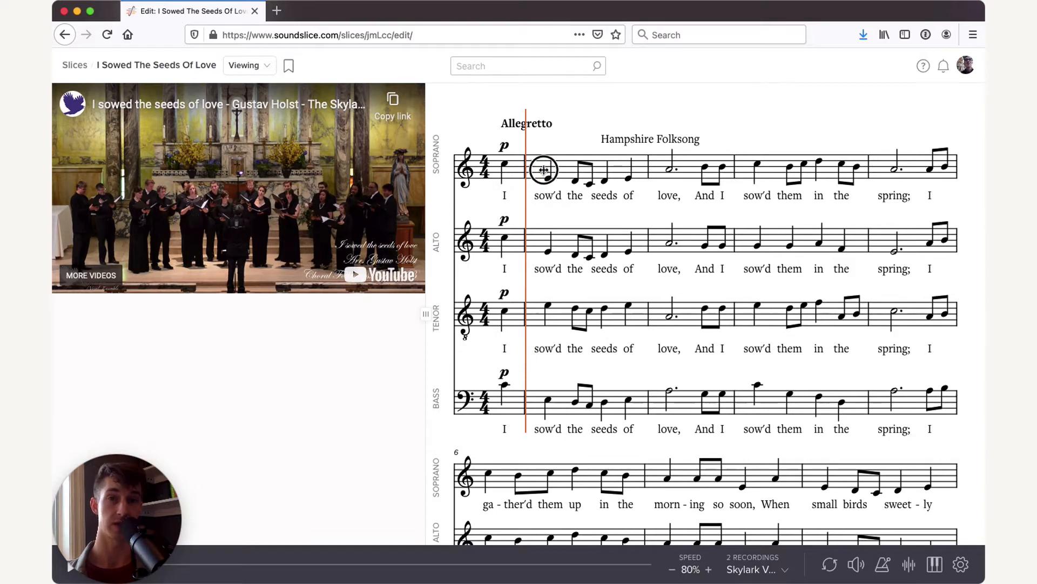
- Drag the playhead forward into the second measure of the score
left_click_drag(543, 169, 734, 160)
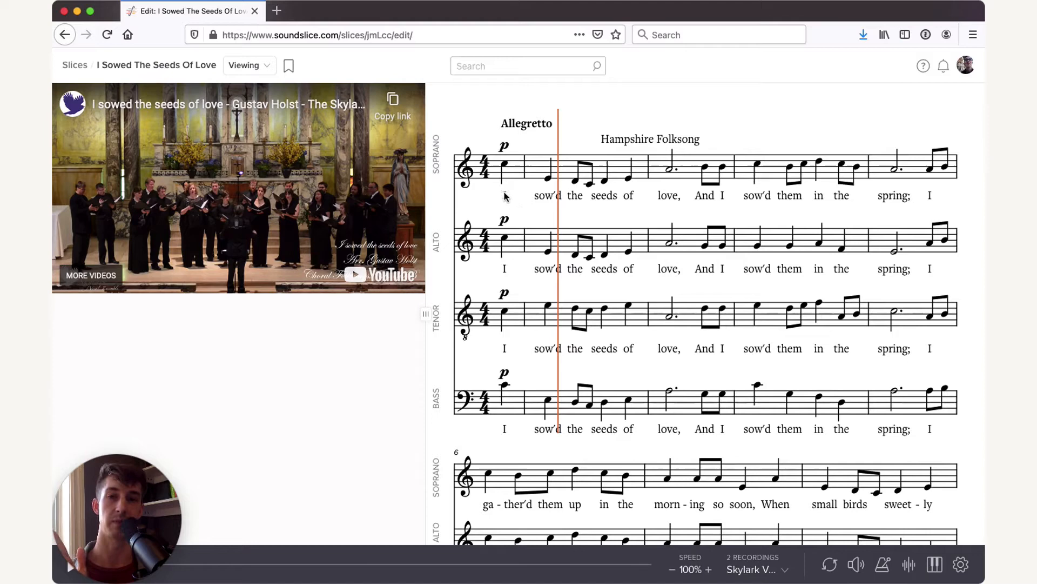
- Solo the SOPRANO part under Instrument appearance, then close the settings panel
left_click(962, 564)
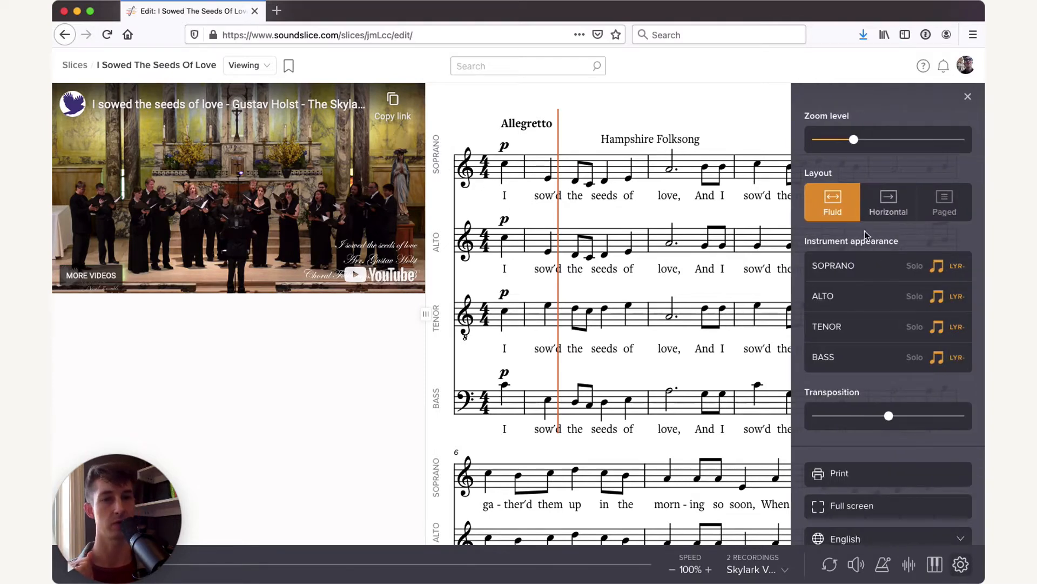
mouse_move(915, 290)
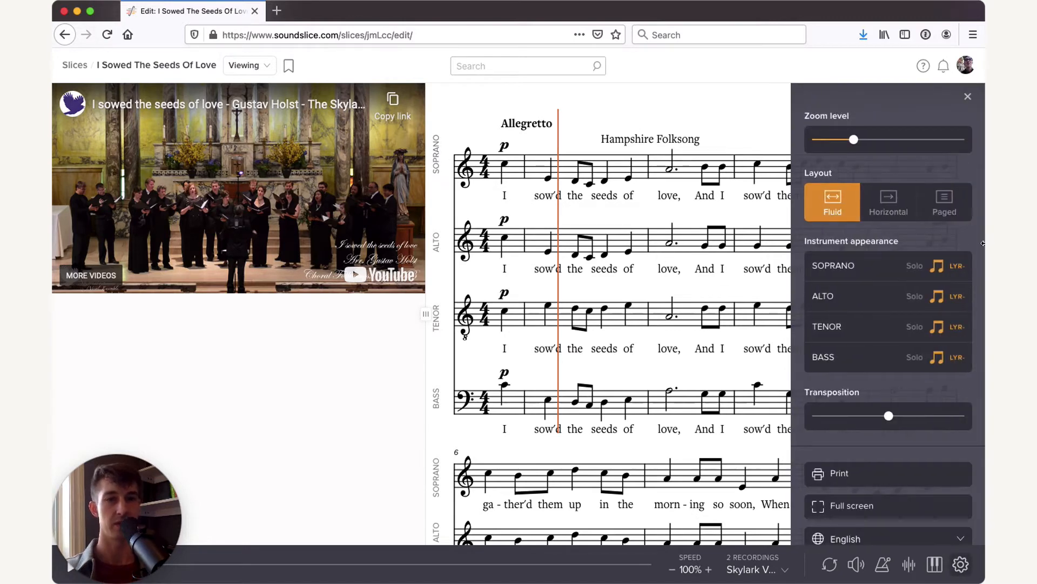
mouse_move(874, 303)
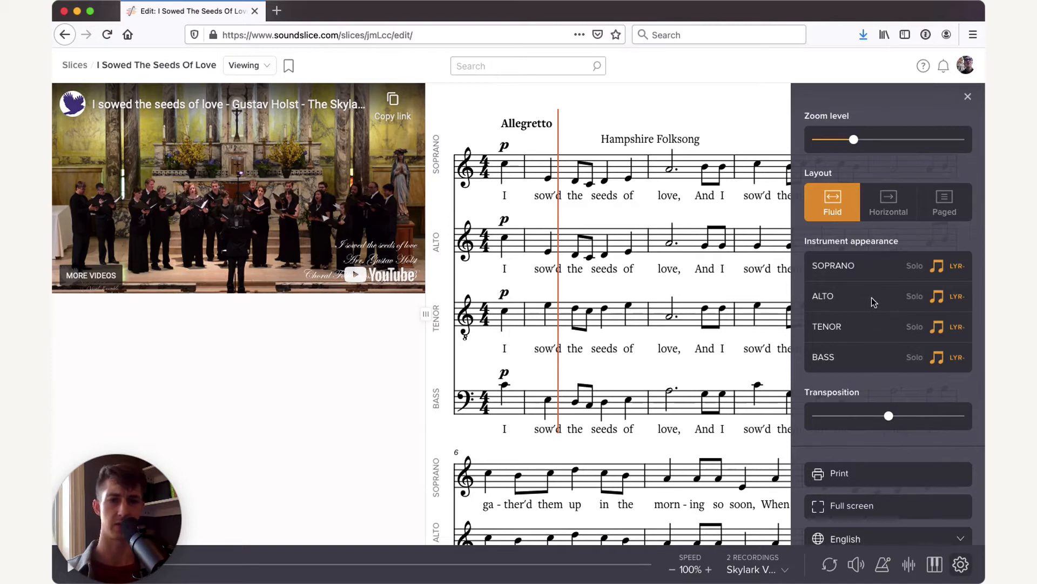
mouse_move(915, 270)
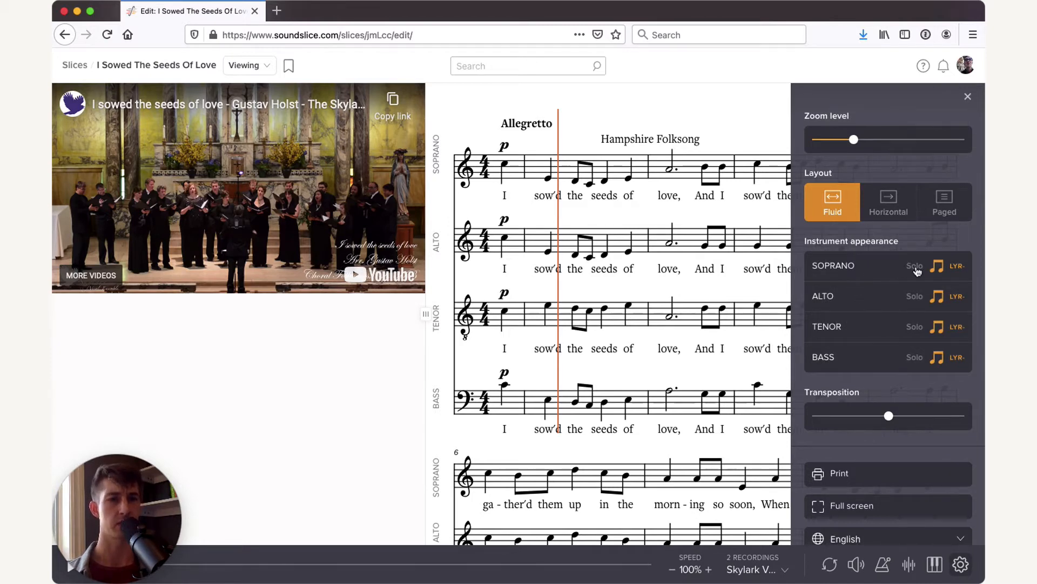
left_click(915, 265)
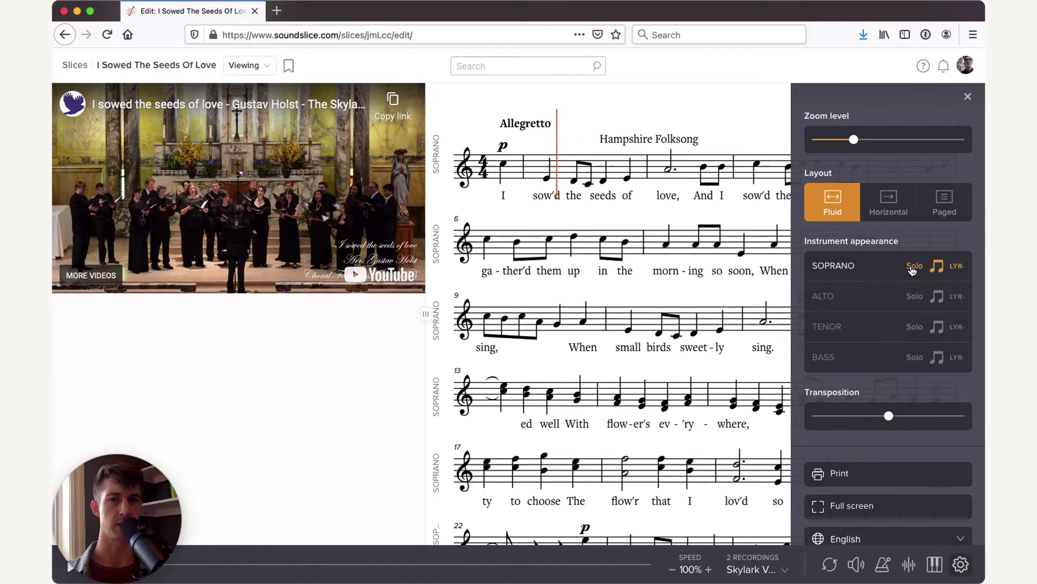
mouse_move(604, 253)
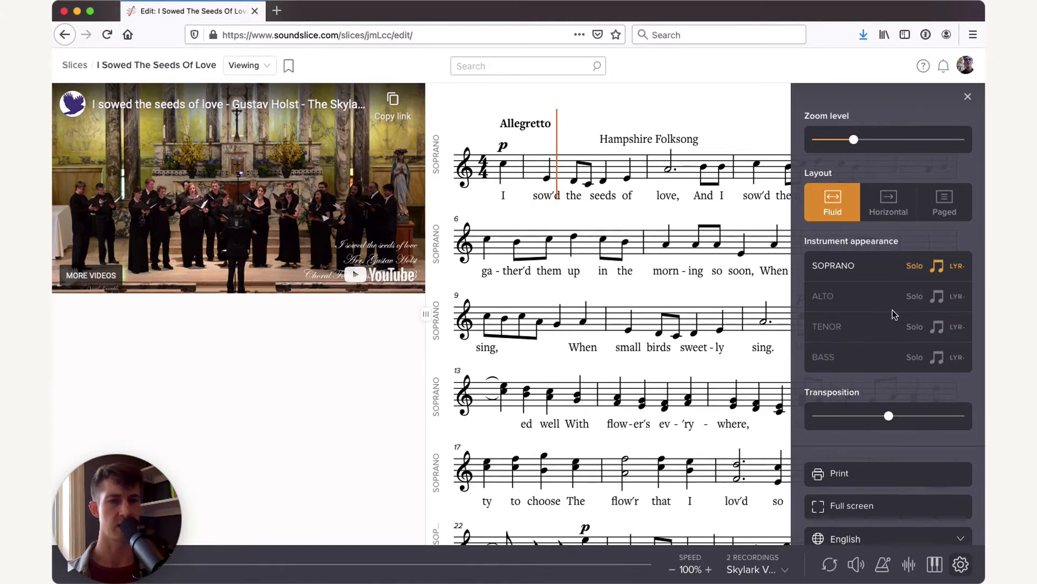
mouse_move(923, 318)
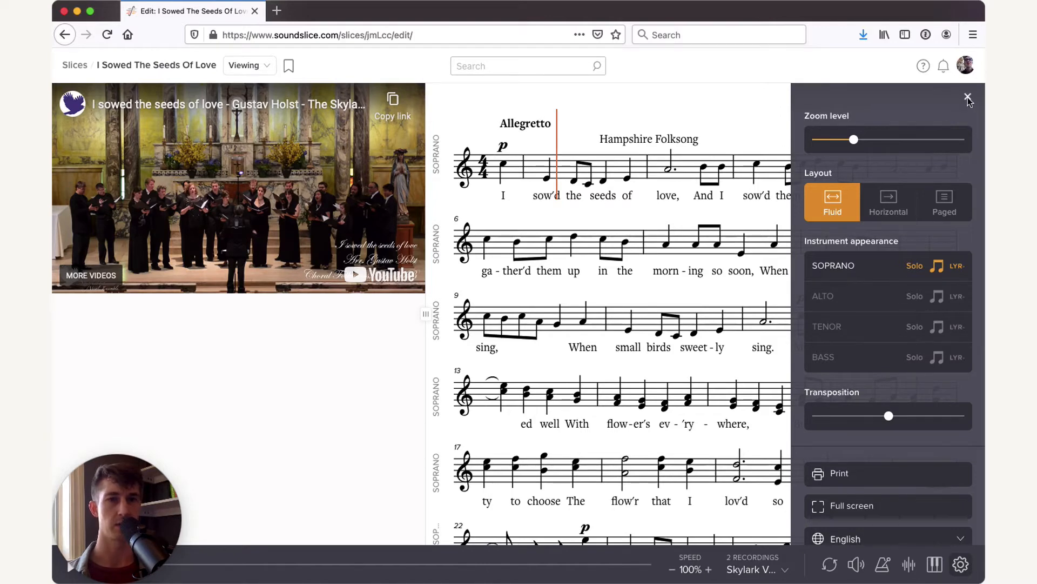
left_click(967, 96)
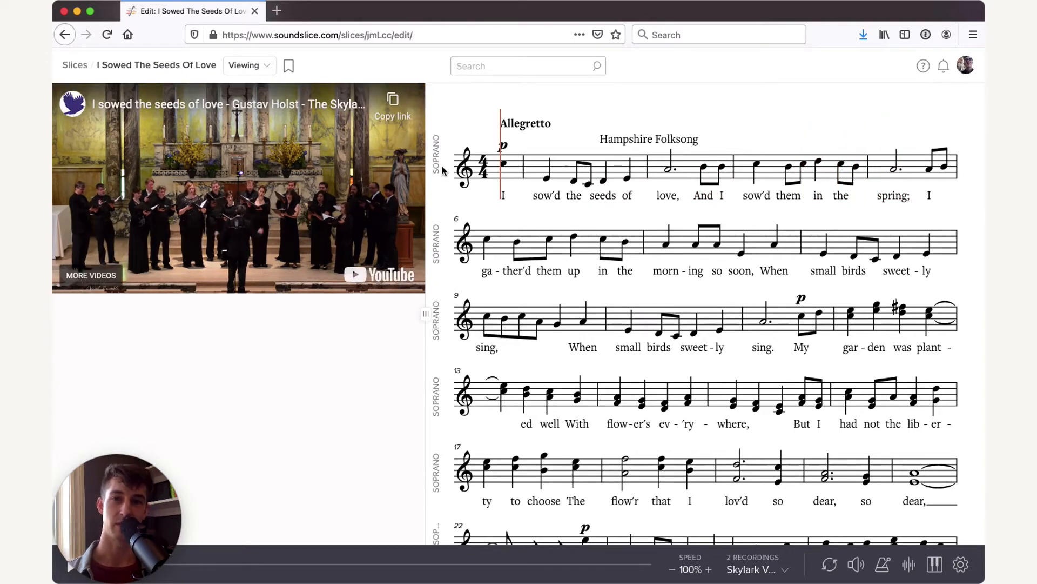
- Raise the notation Zoom level slider to about 111%
left_click(962, 562)
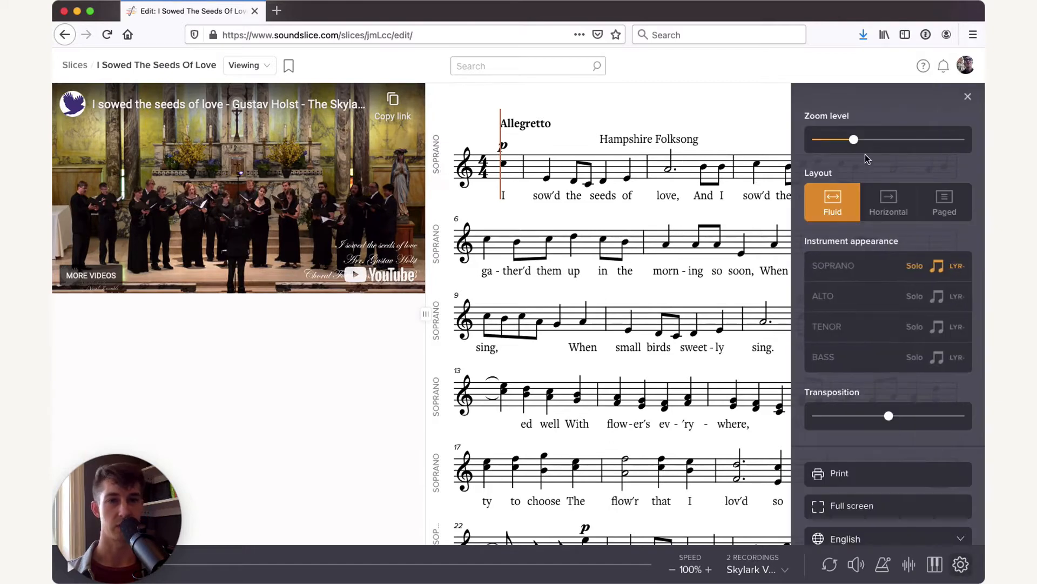
left_click_drag(854, 139, 864, 138)
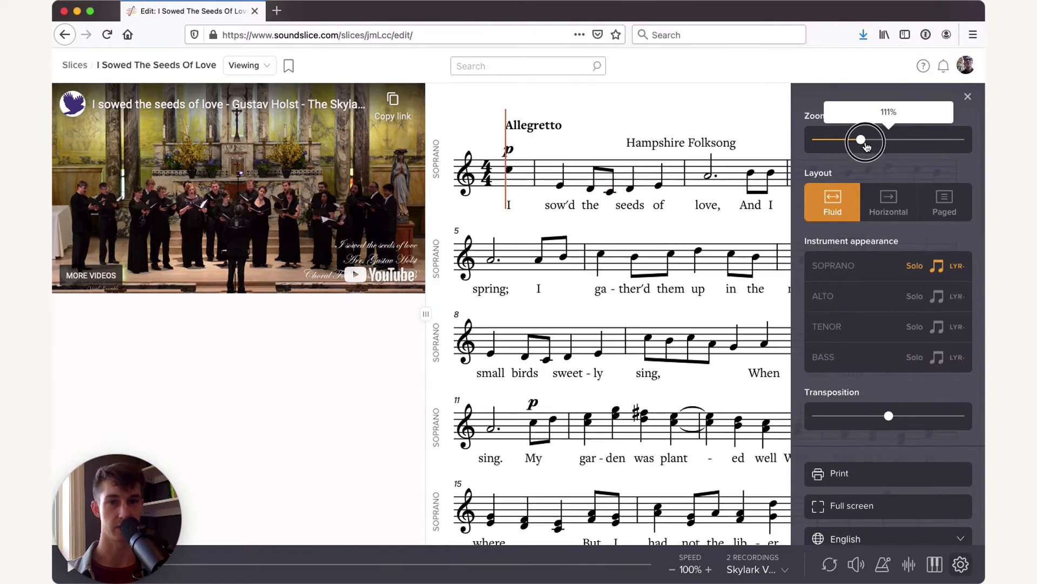
left_click_drag(864, 140, 887, 140)
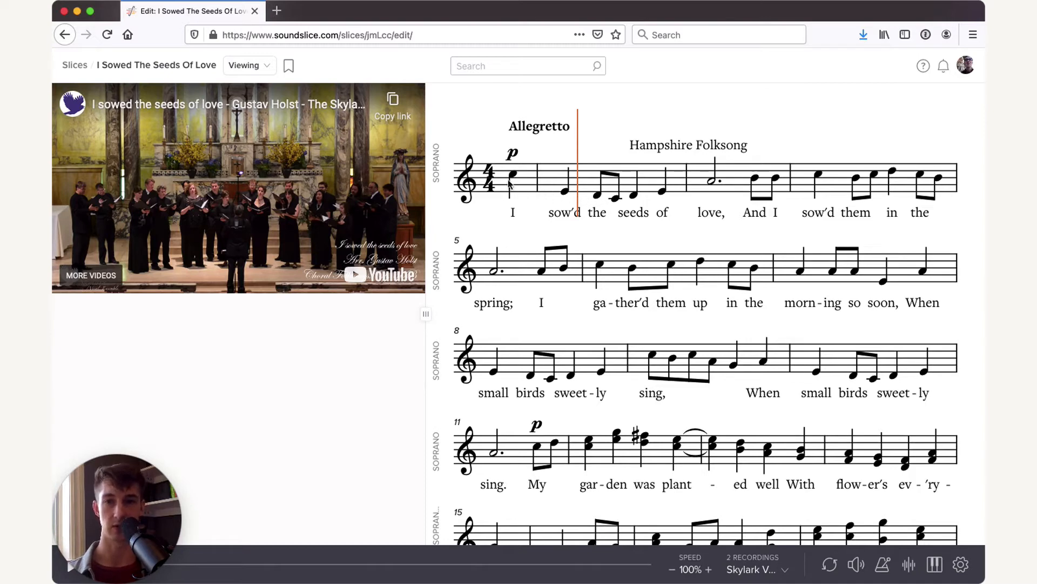
- Add Bass to the soloed voices alongside Soprano, close settings, and scroll the score
left_click(960, 564)
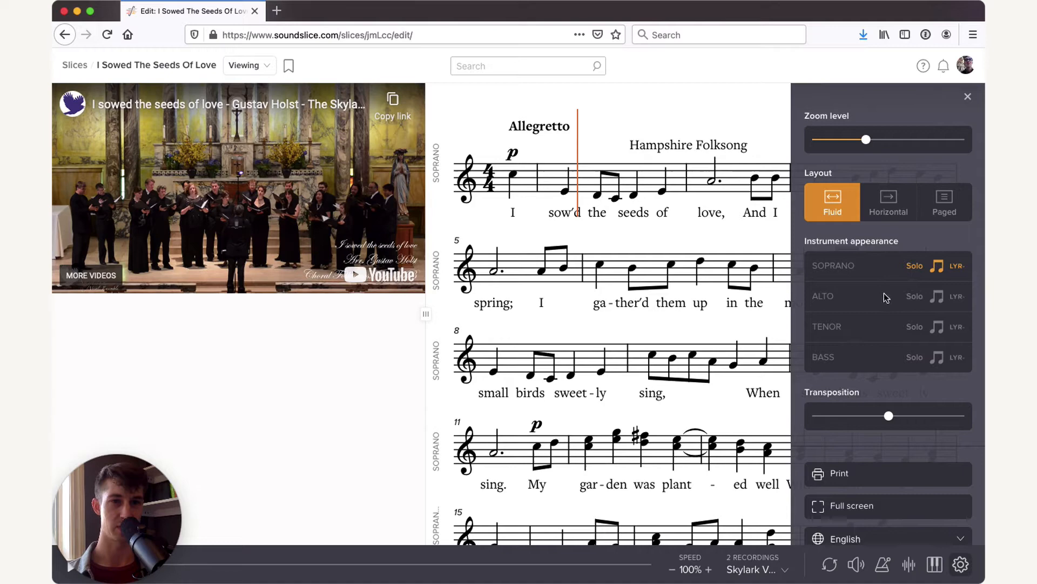
left_click(915, 357)
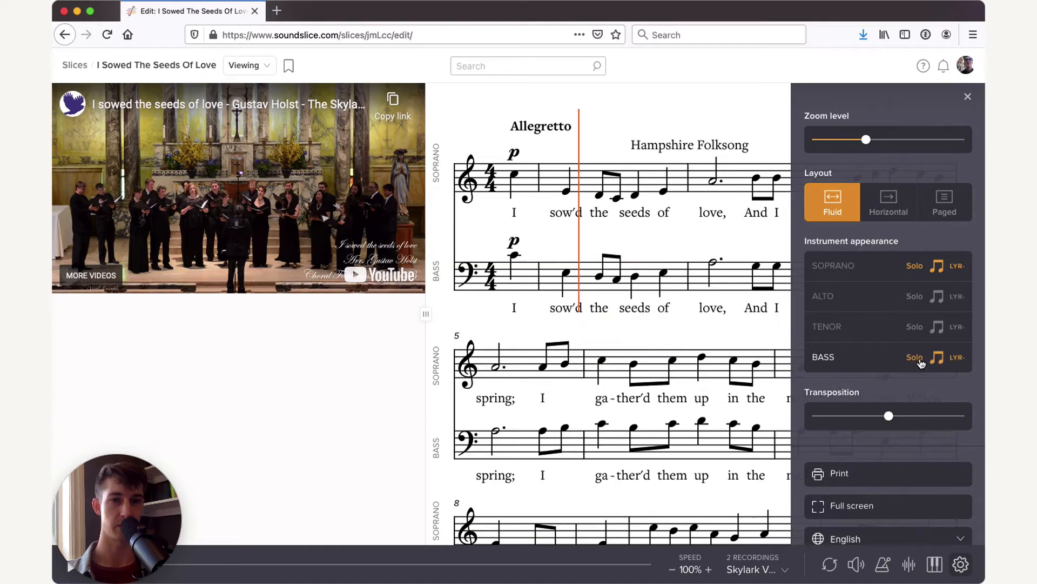
mouse_move(615, 269)
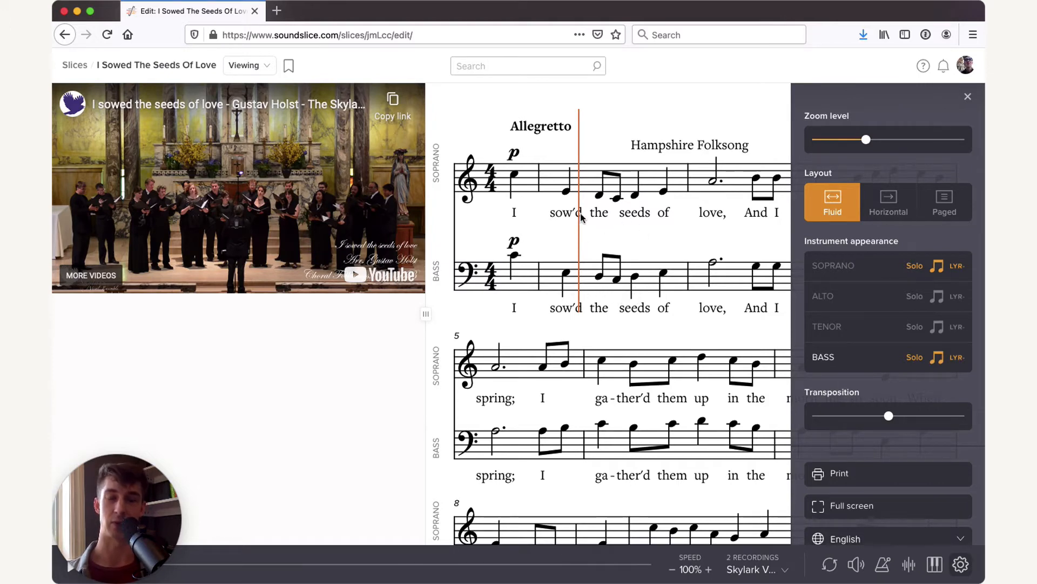
mouse_move(578, 230)
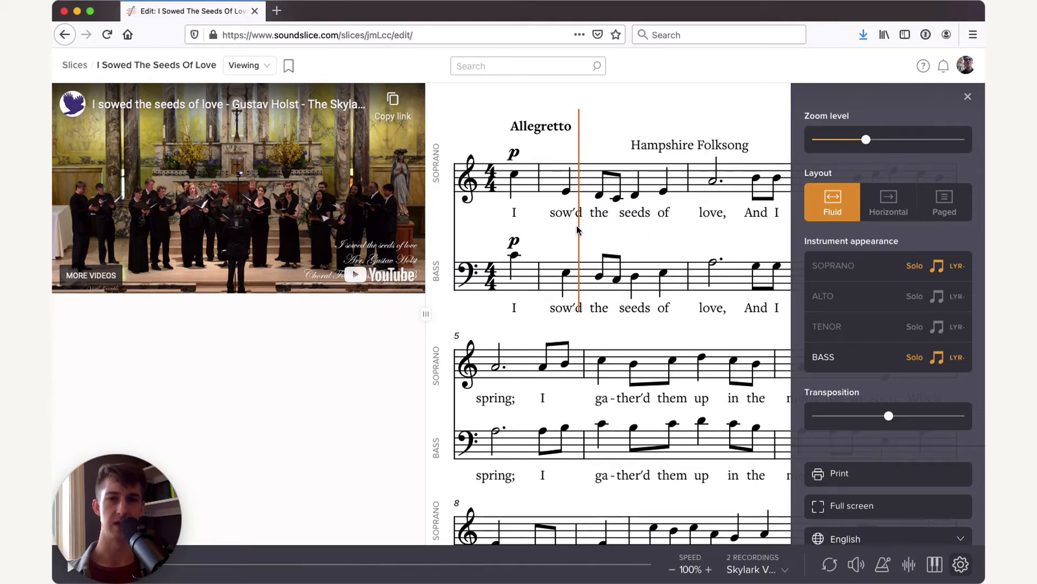
mouse_move(612, 312)
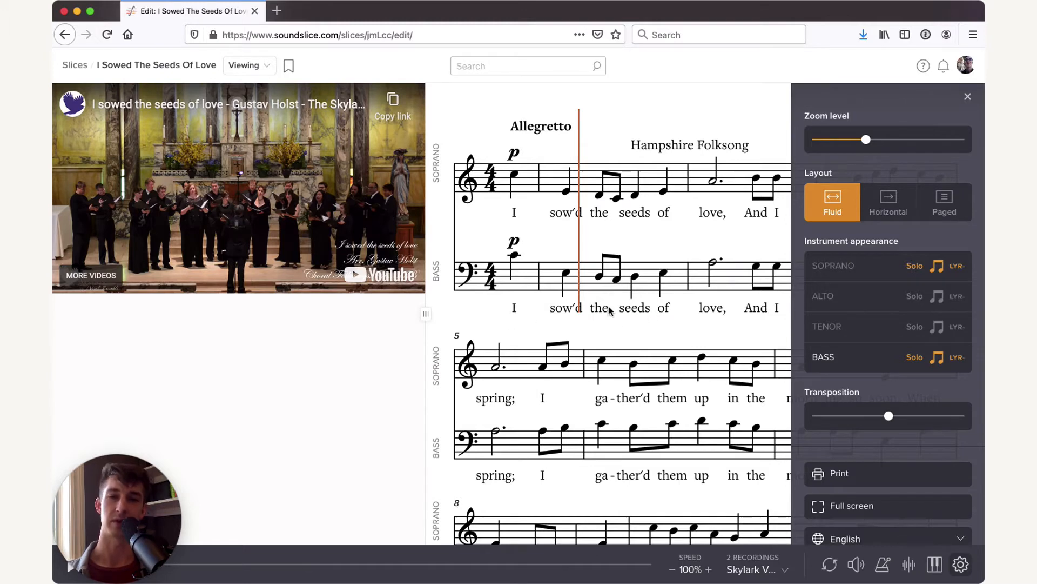
mouse_move(521, 229)
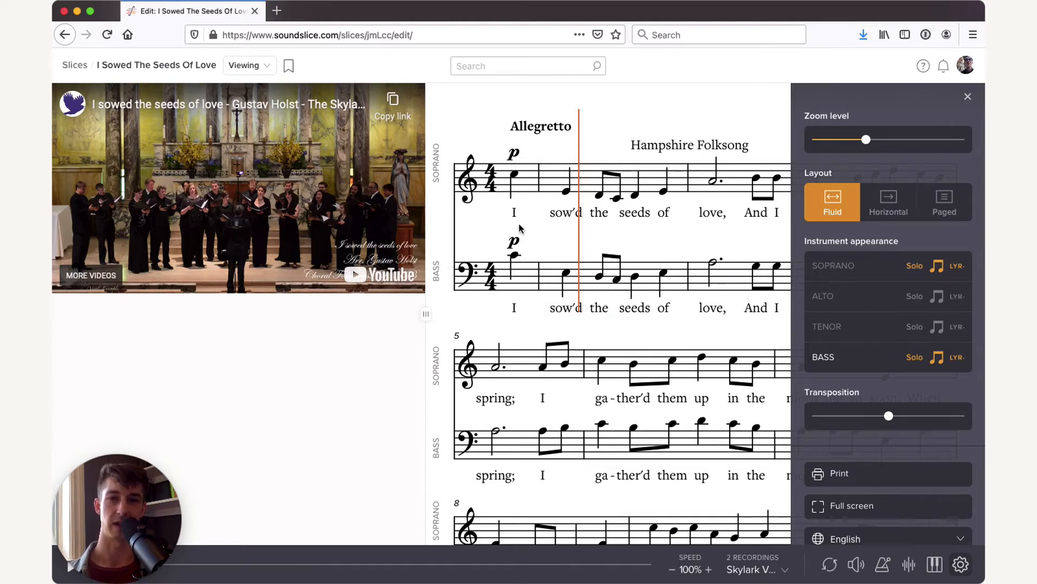
mouse_move(609, 317)
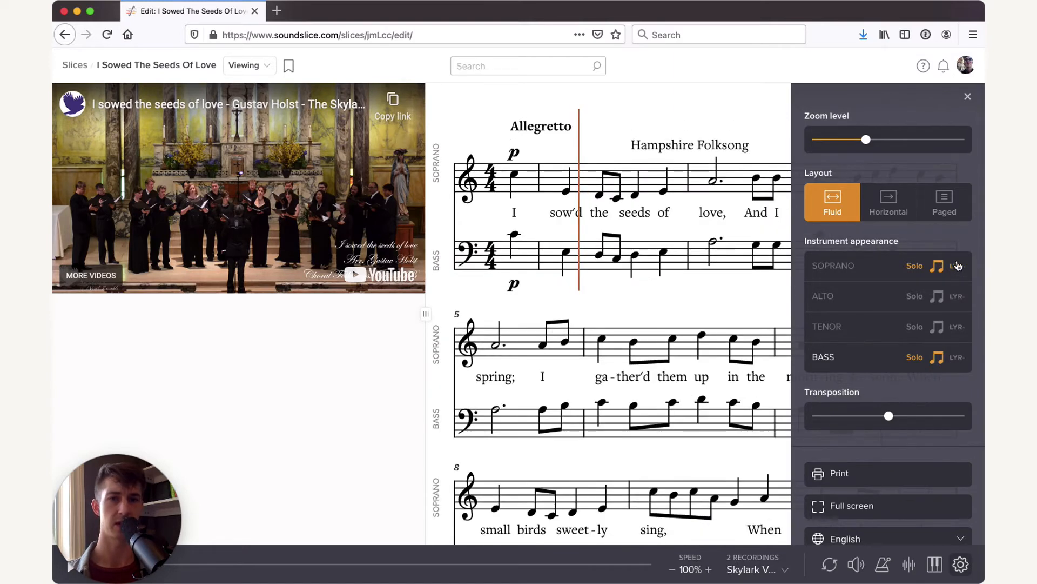
left_click(968, 97)
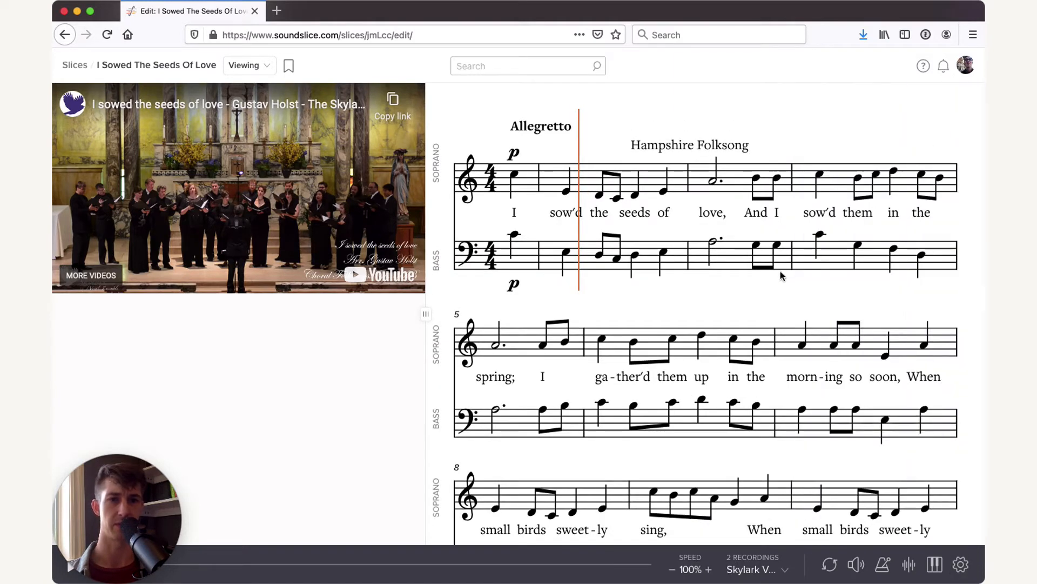
scroll("down", 3)
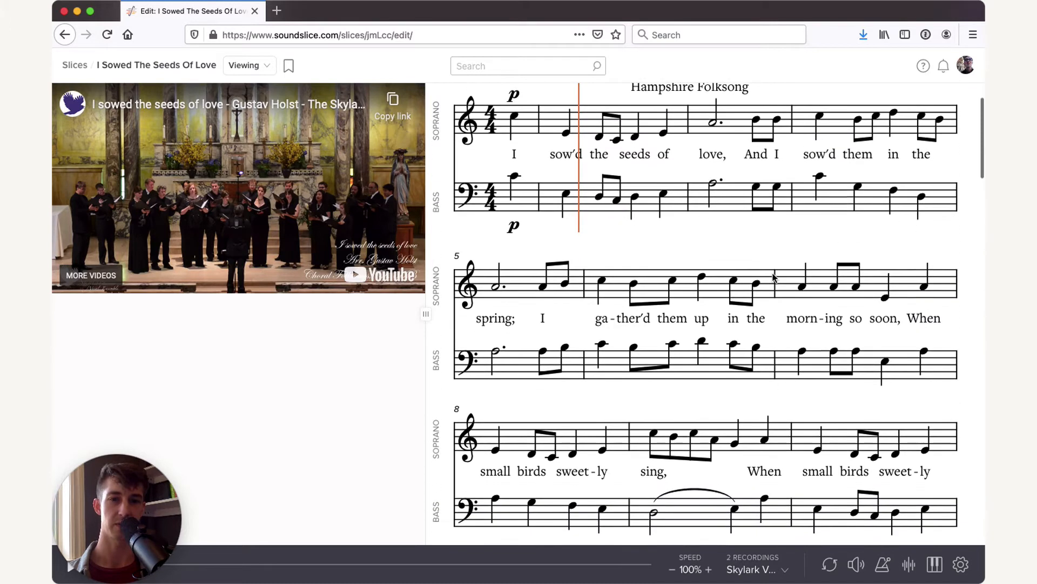
scroll("down", 3)
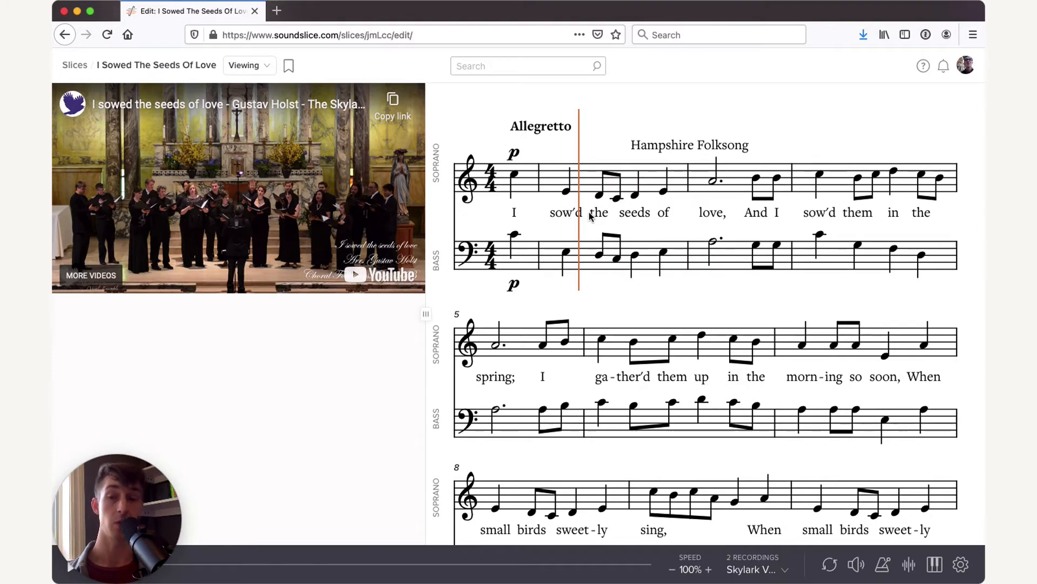
mouse_move(476, 186)
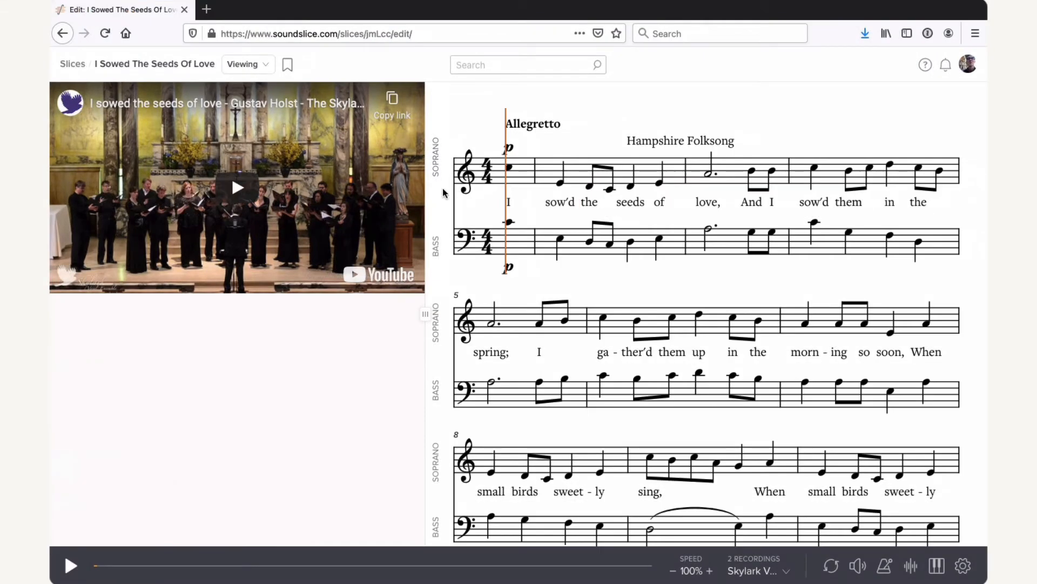
- Switch Soprano to the LYR lyrics-only display and scroll through the song text
left_click(960, 567)
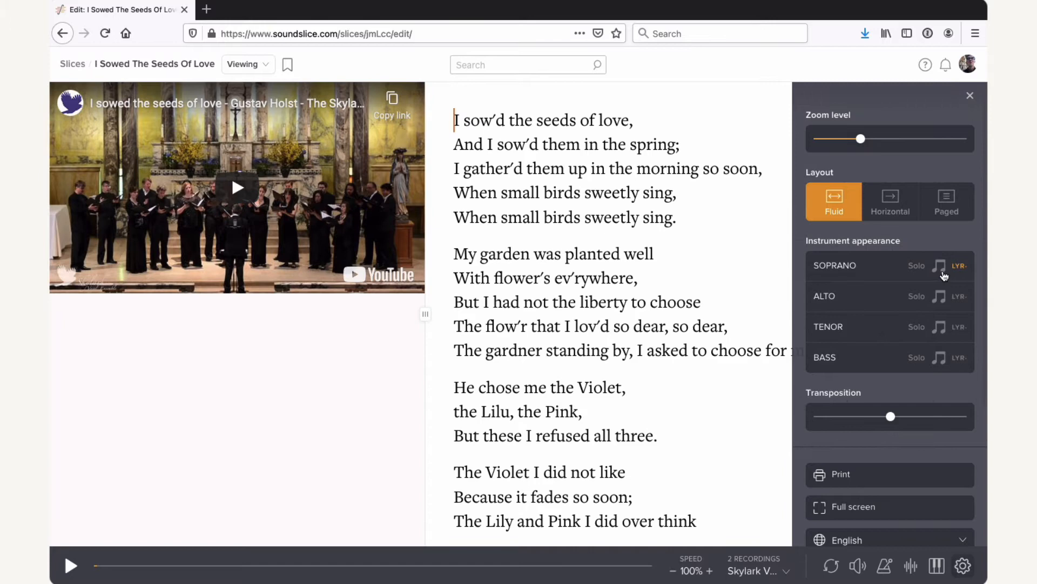
mouse_move(972, 101)
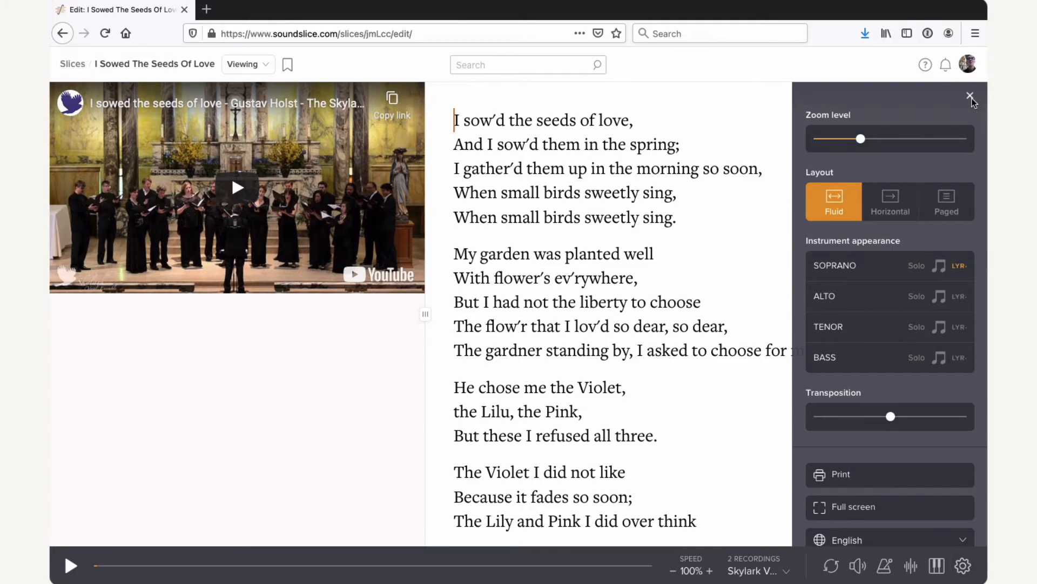
left_click(969, 95)
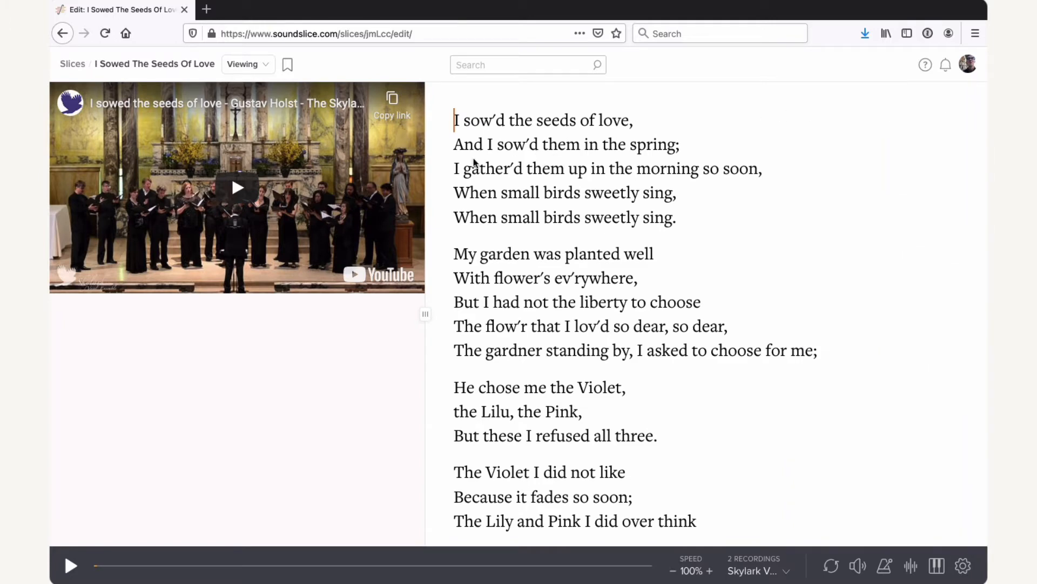
mouse_move(501, 148)
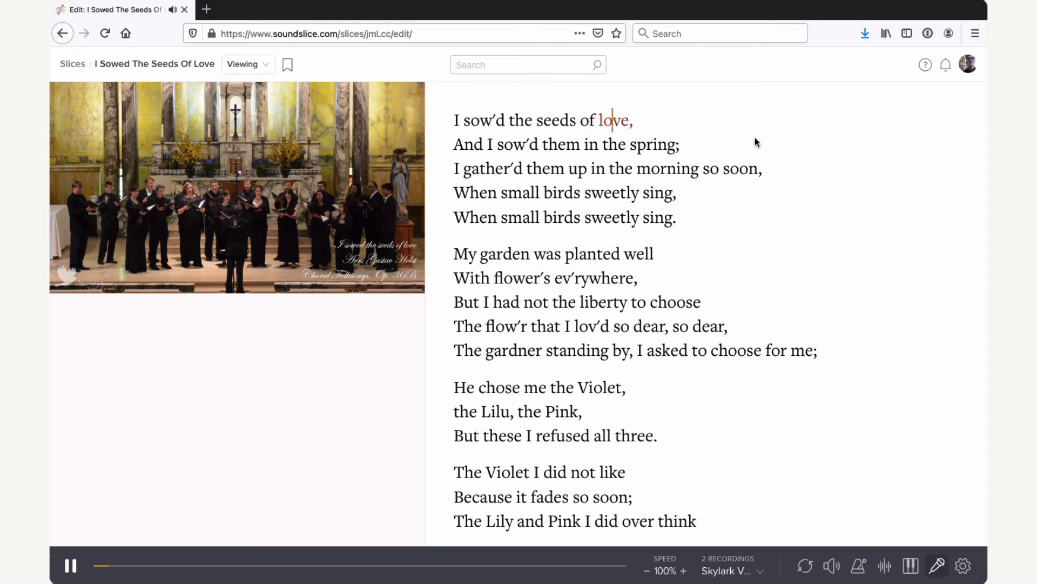
scroll("down", 3)
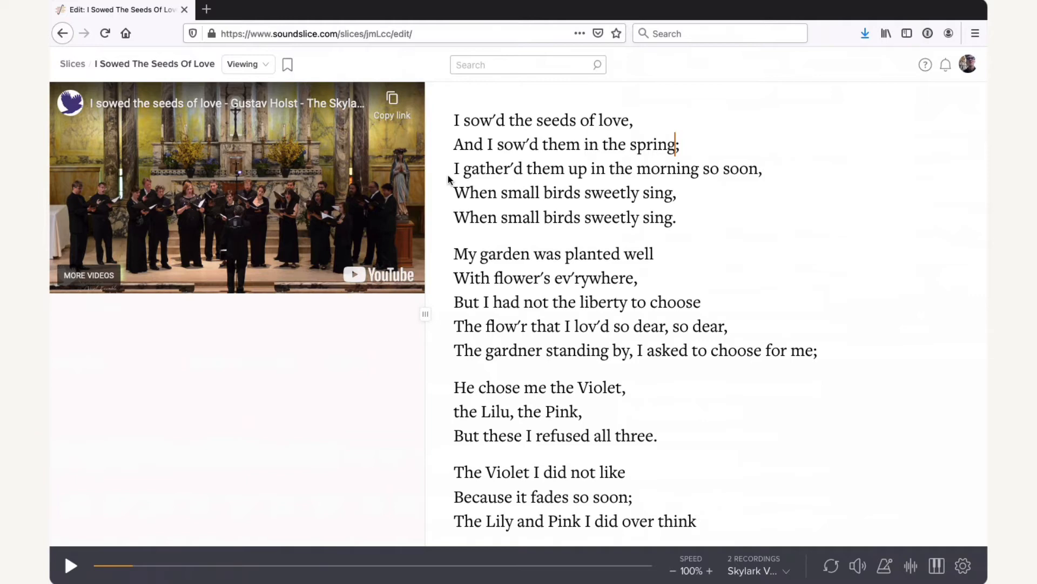
mouse_move(274, 80)
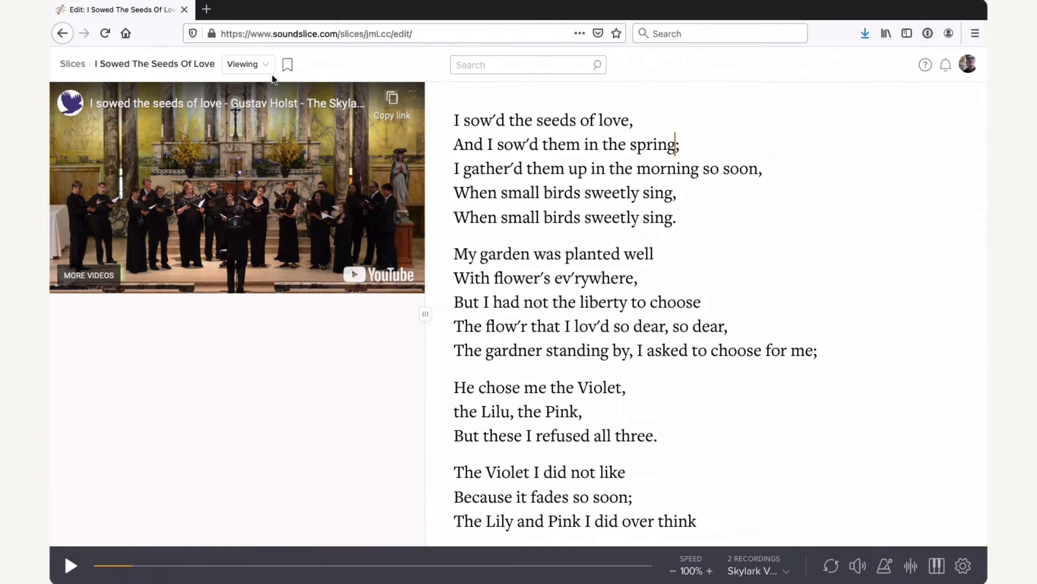
- Tick Enable lyrics-only shortcut in Slice details > Advanced, then toggle lyrics view off and on
left_click(248, 64)
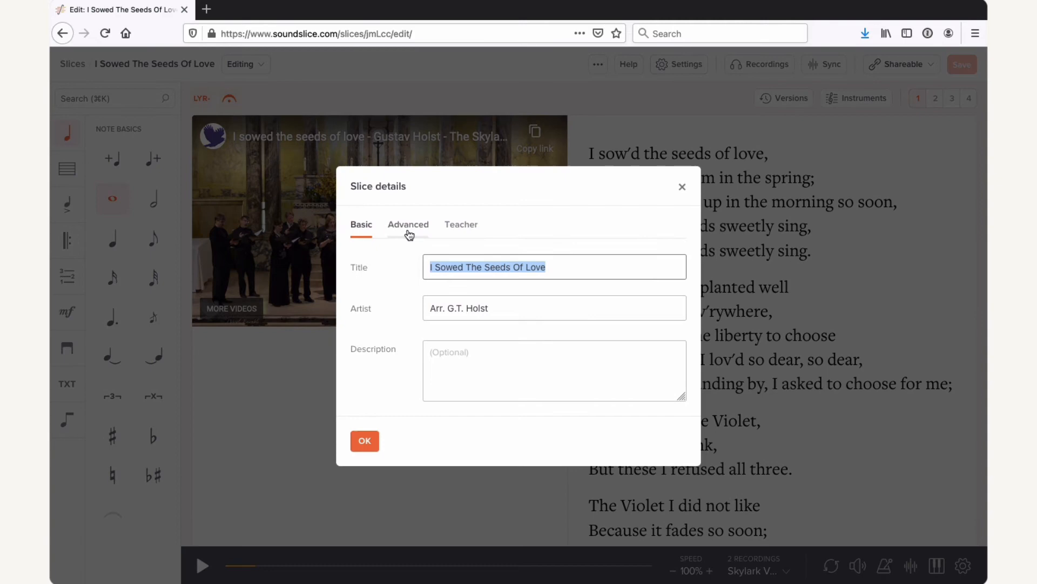
left_click(408, 224)
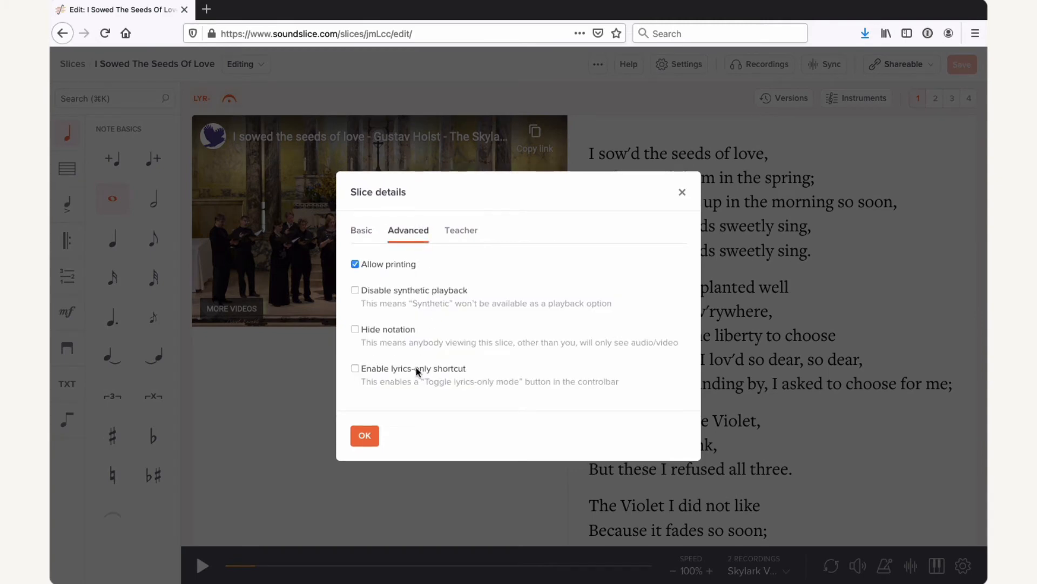
left_click(354, 368)
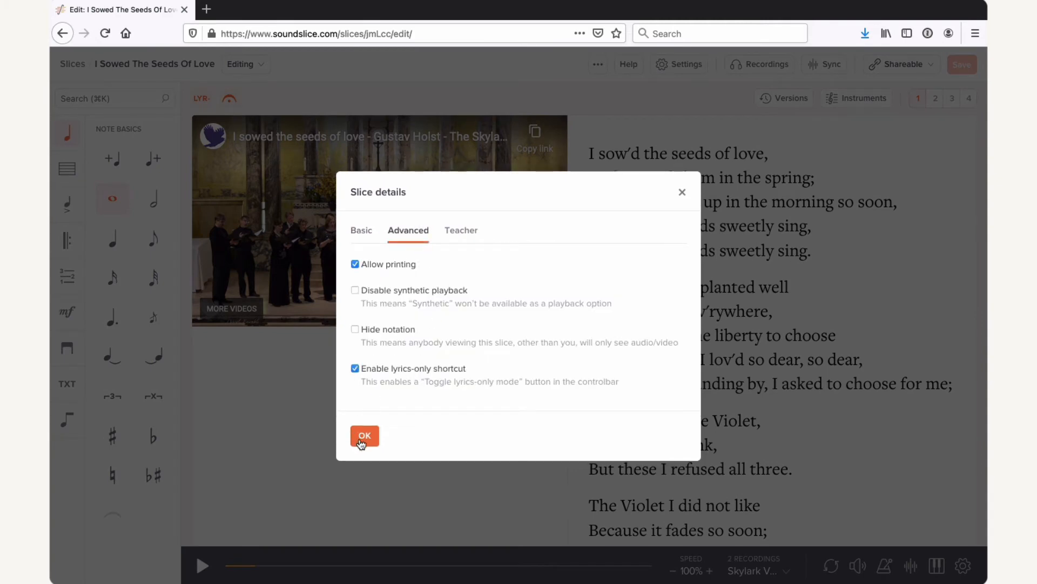
left_click(365, 436)
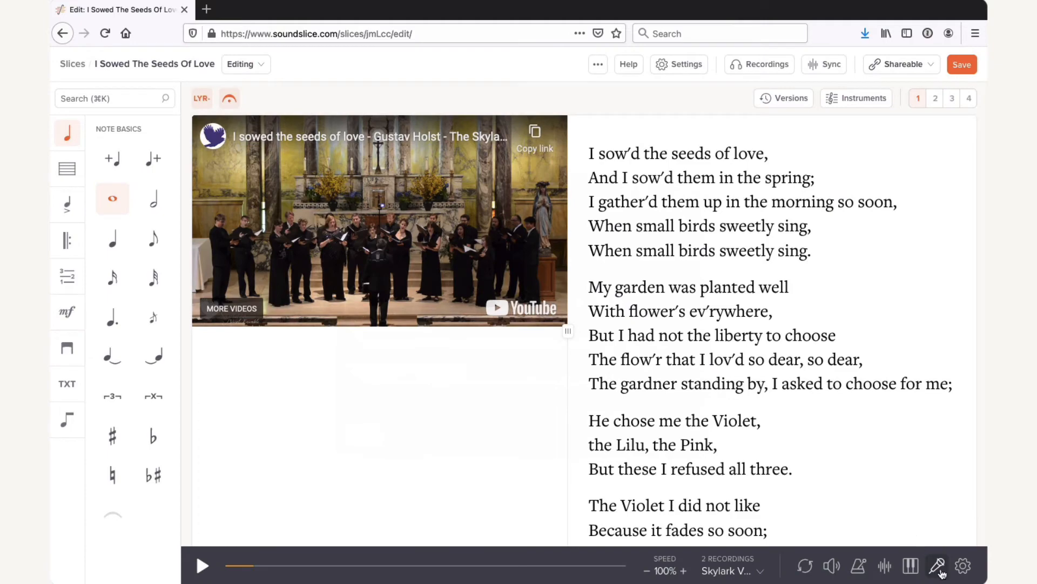
mouse_move(939, 565)
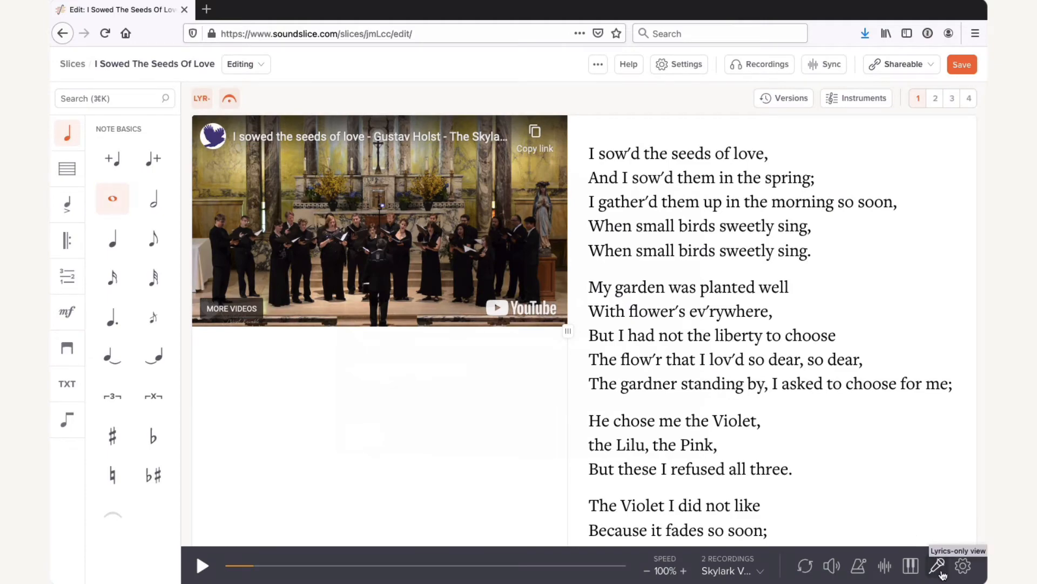
left_click(936, 565)
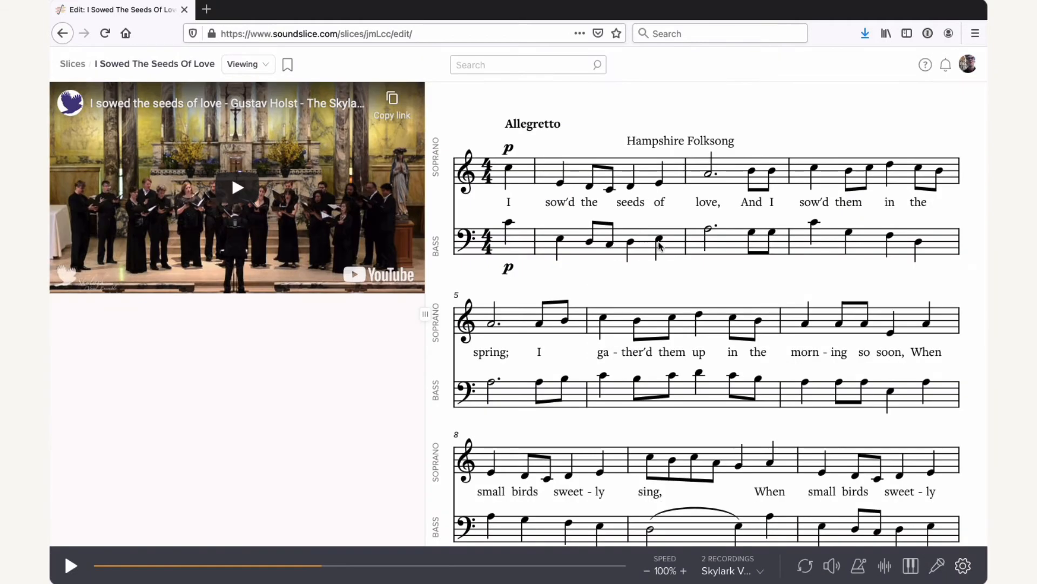
left_click(938, 566)
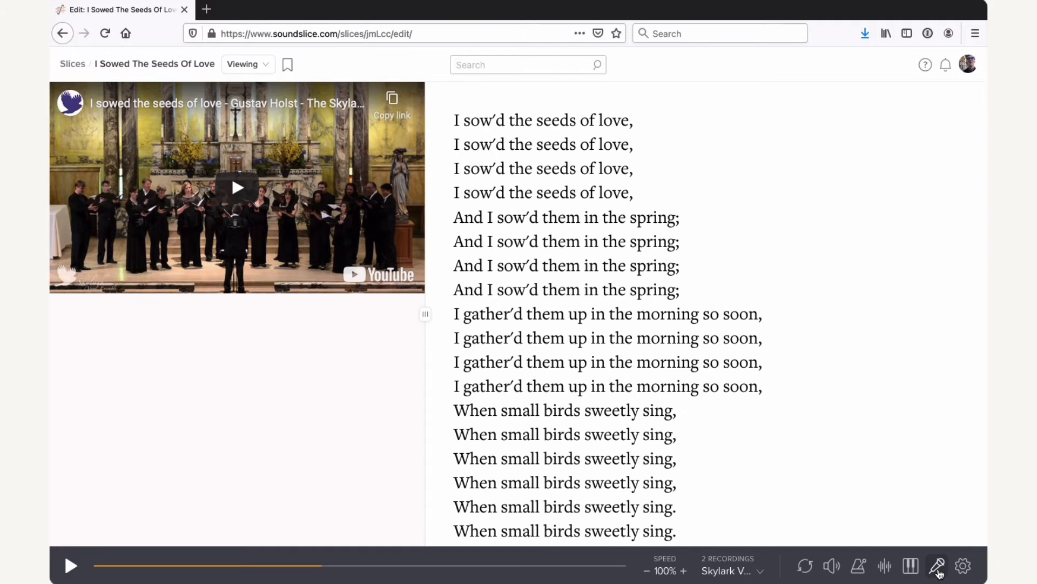
mouse_move(937, 570)
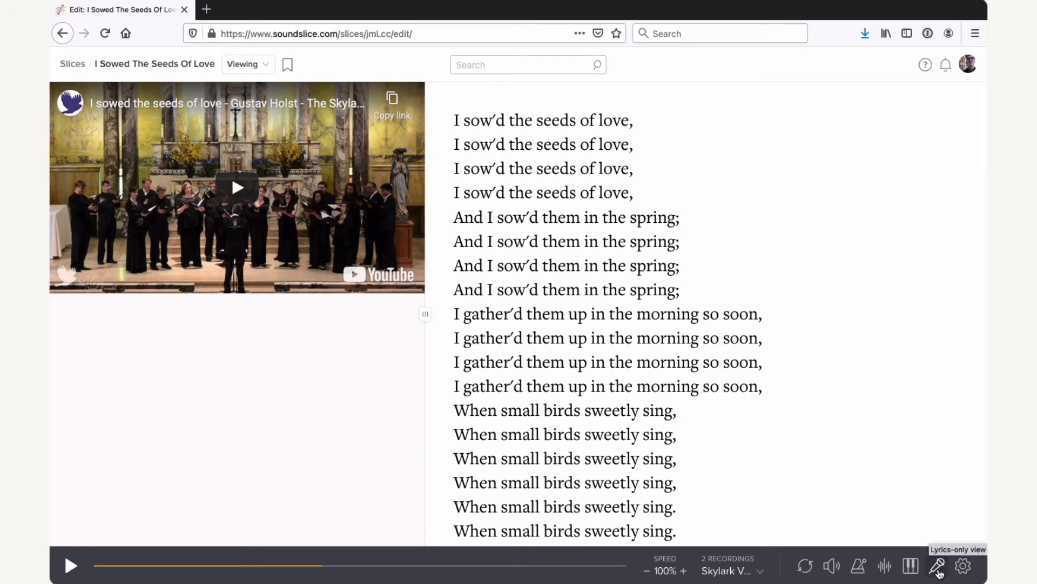
mouse_move(937, 567)
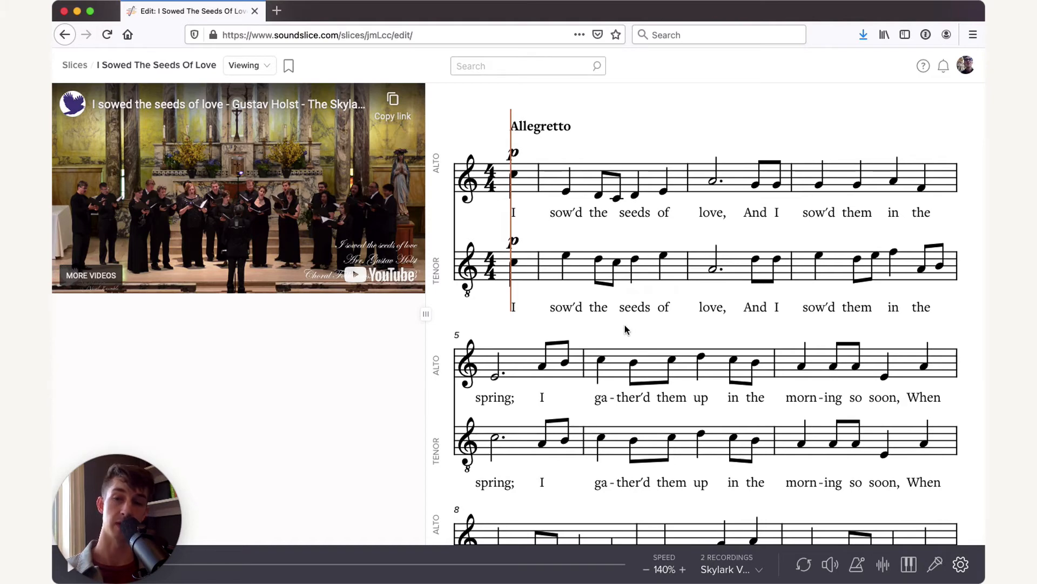
- Select the Synthetic recording for playback instead of Skylark Vocal Ensemble
left_click(727, 569)
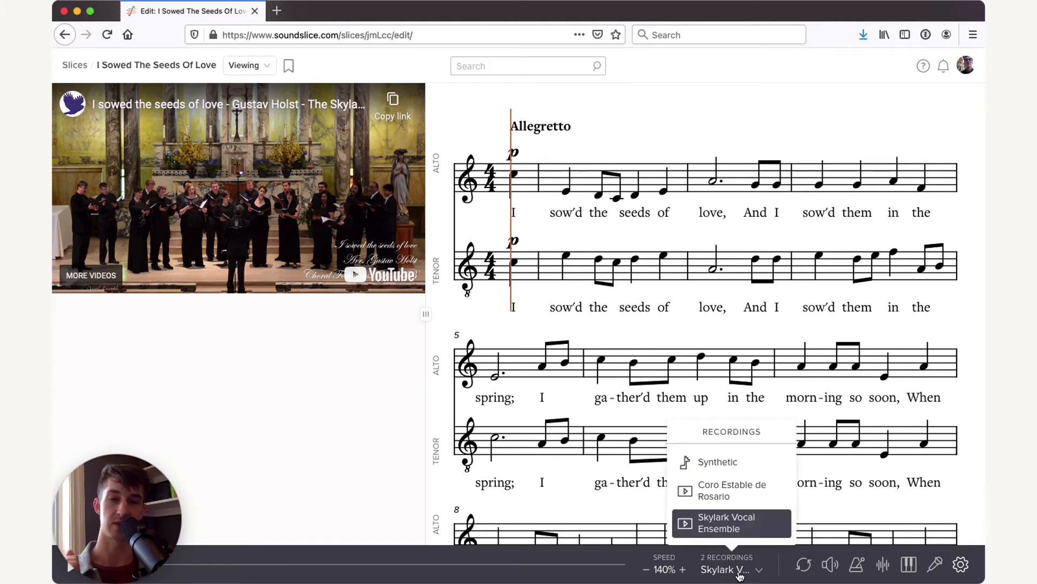
mouse_move(738, 468)
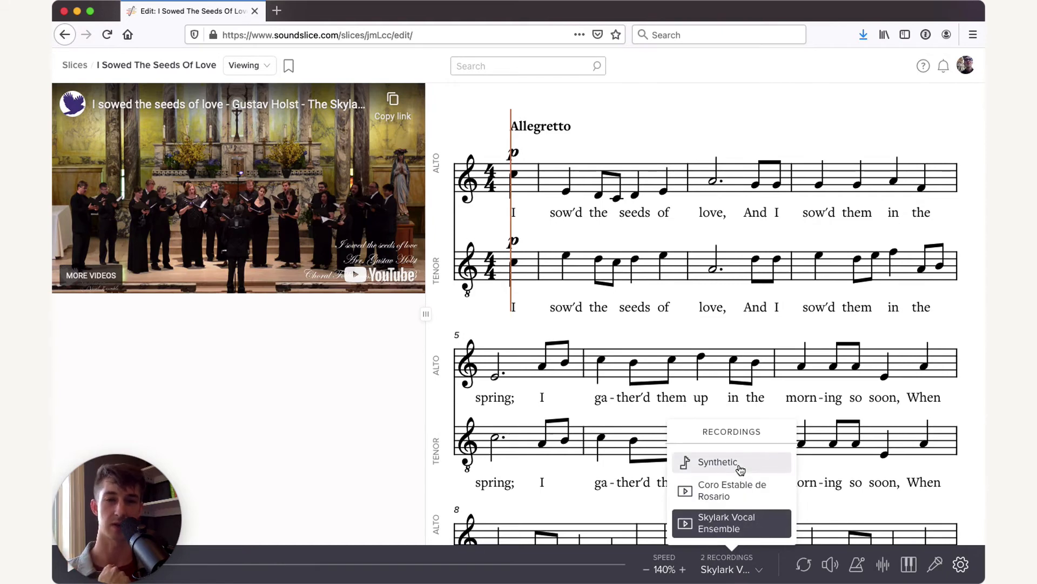
left_click(718, 462)
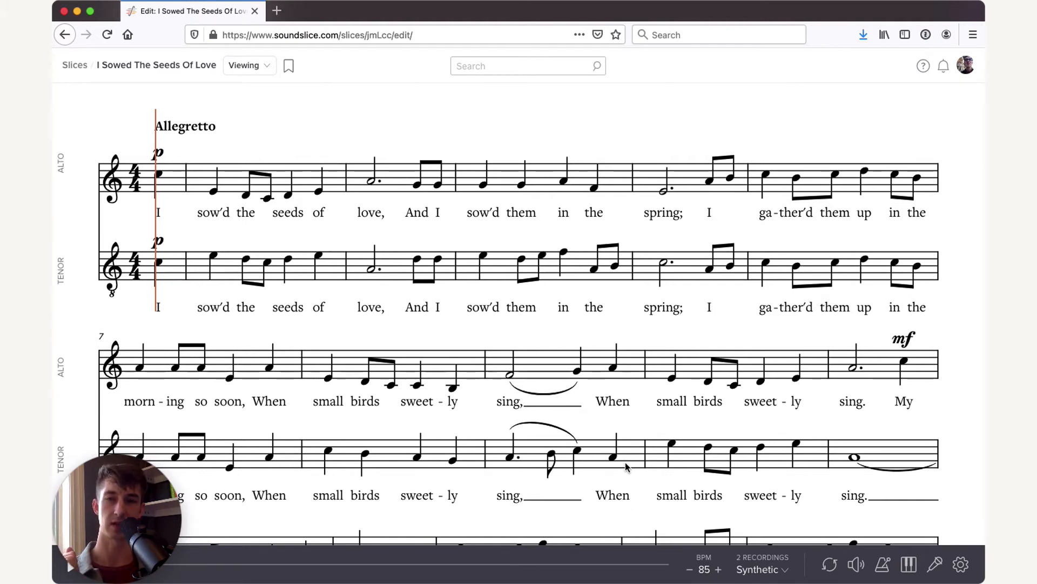
mouse_move(602, 444)
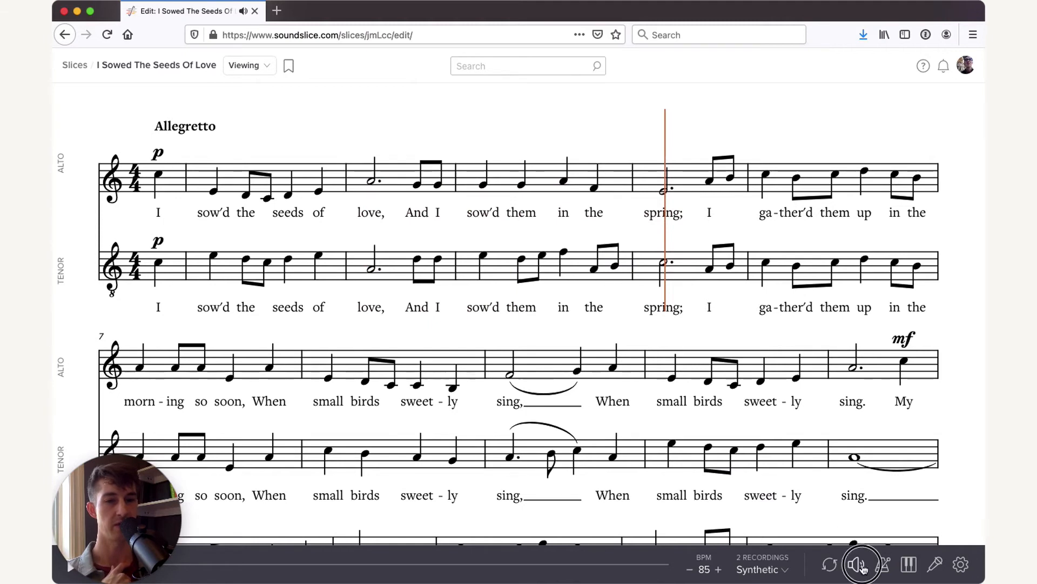
- In the Volume mixer, solo Alto and play, then pause, solo Bass and play
left_click(858, 566)
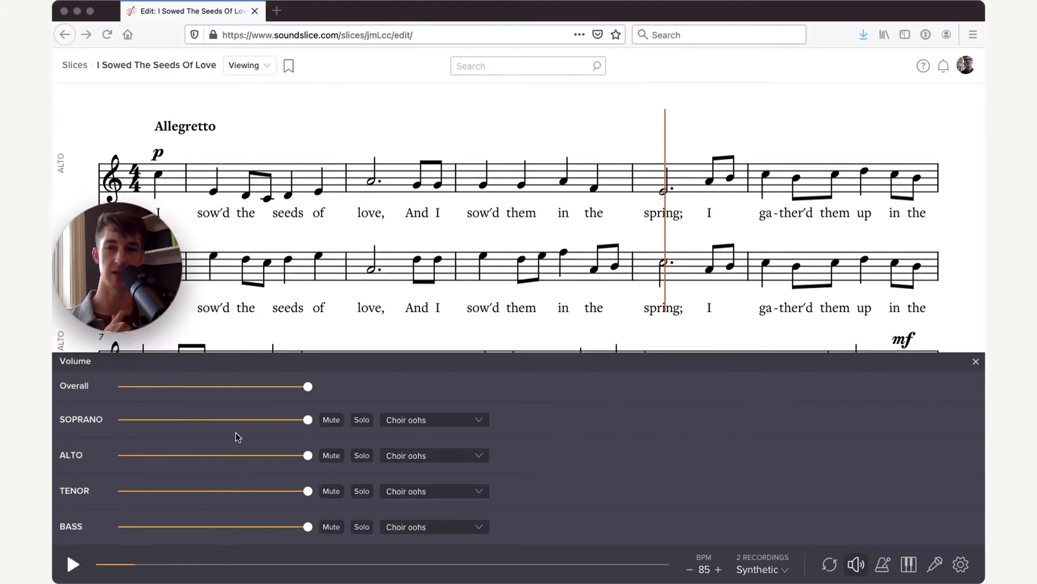
mouse_move(193, 444)
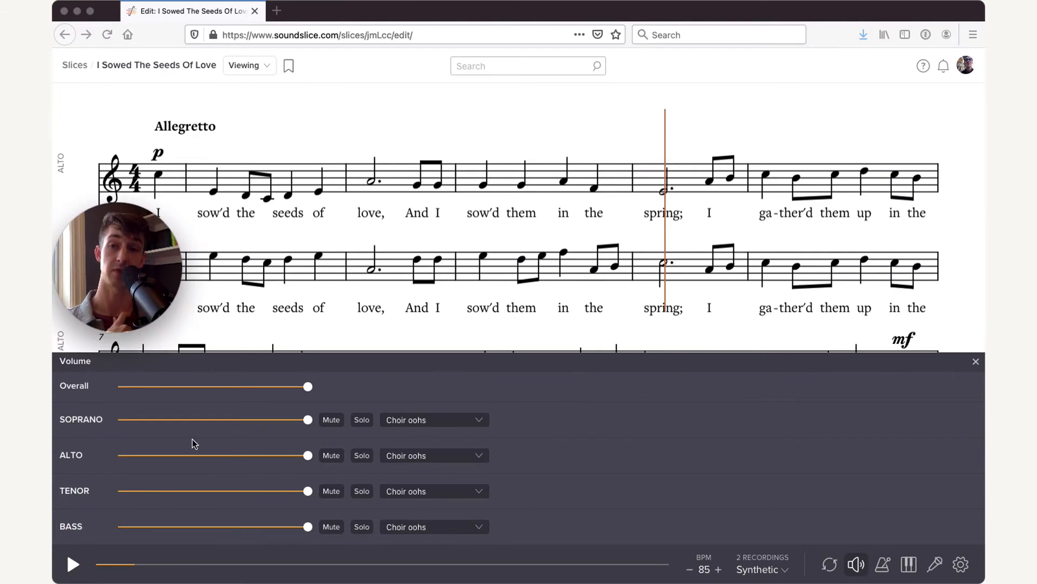
mouse_move(212, 436)
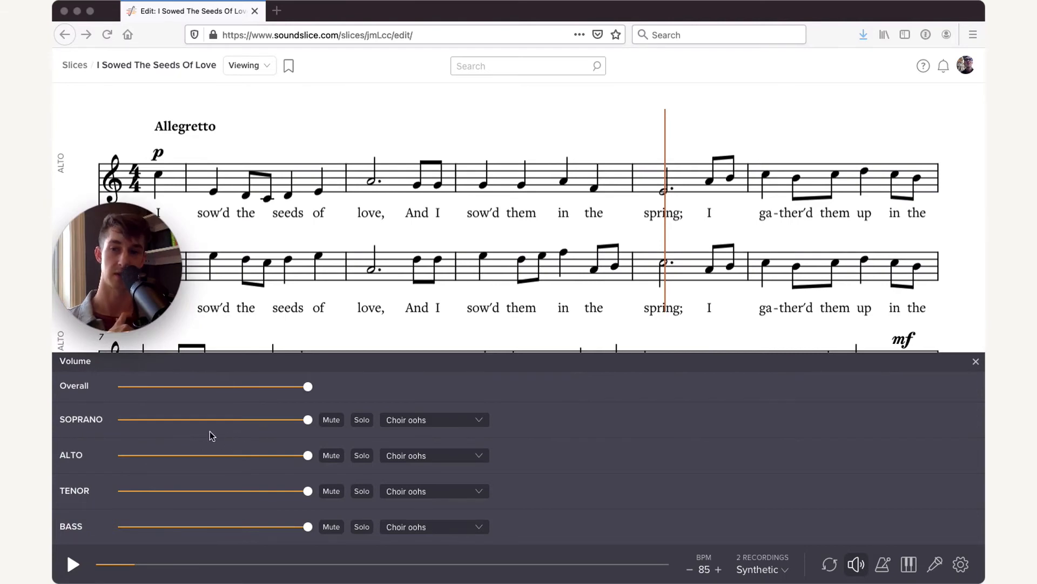
mouse_move(355, 433)
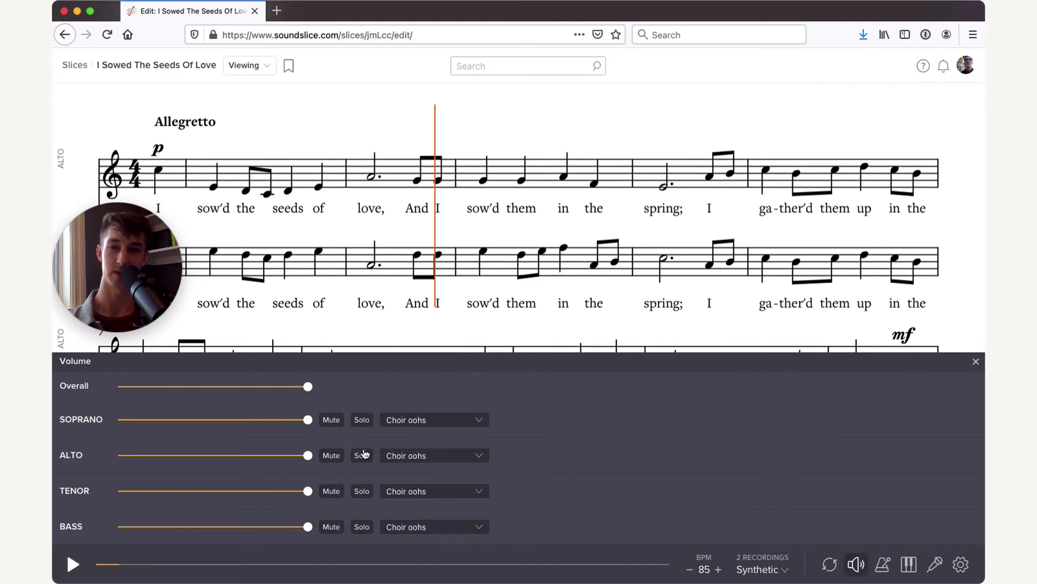
left_click(361, 455)
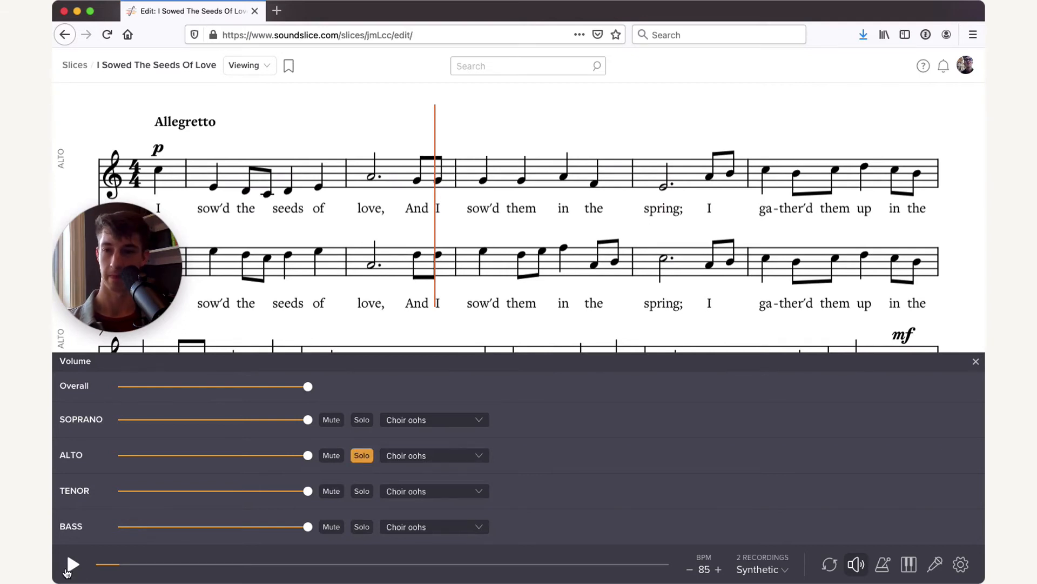
left_click(73, 564)
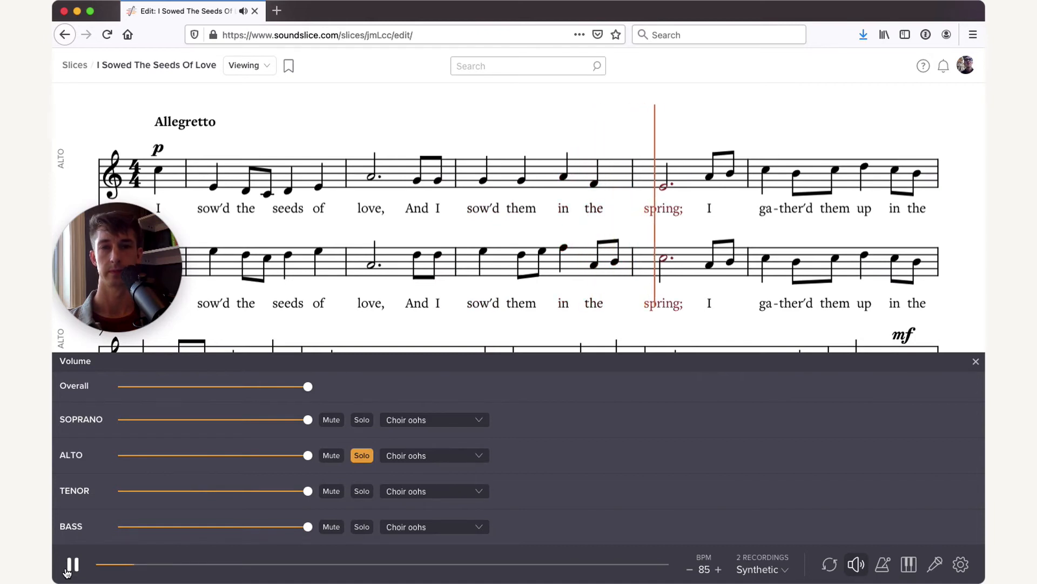
left_click(73, 564)
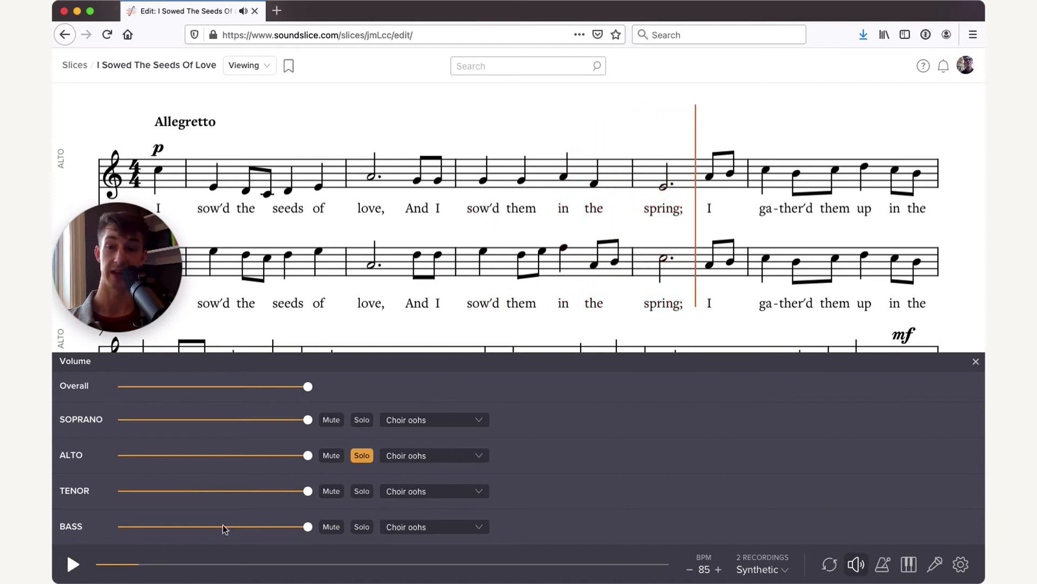
left_click(362, 526)
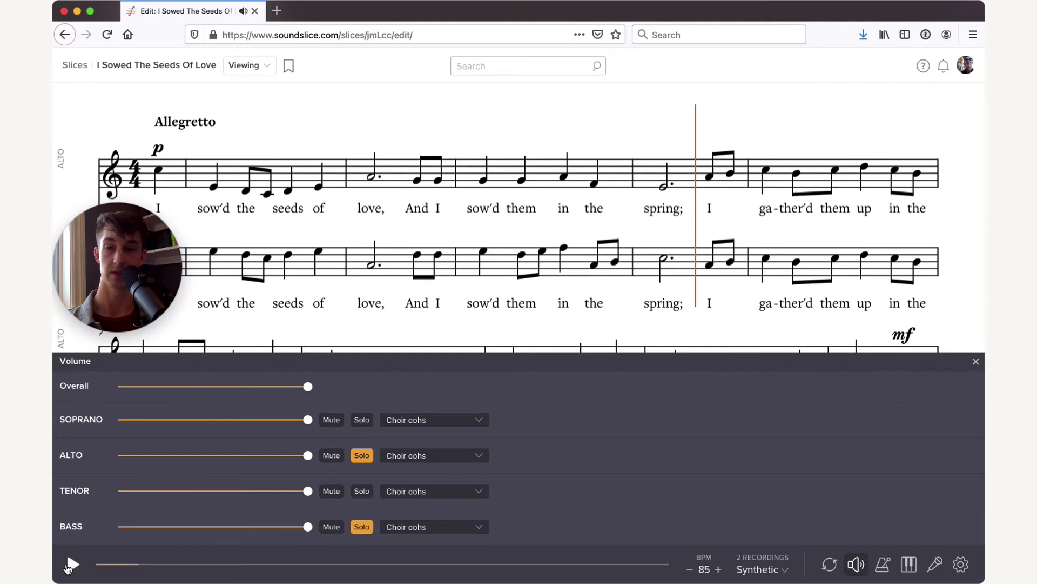
left_click(73, 564)
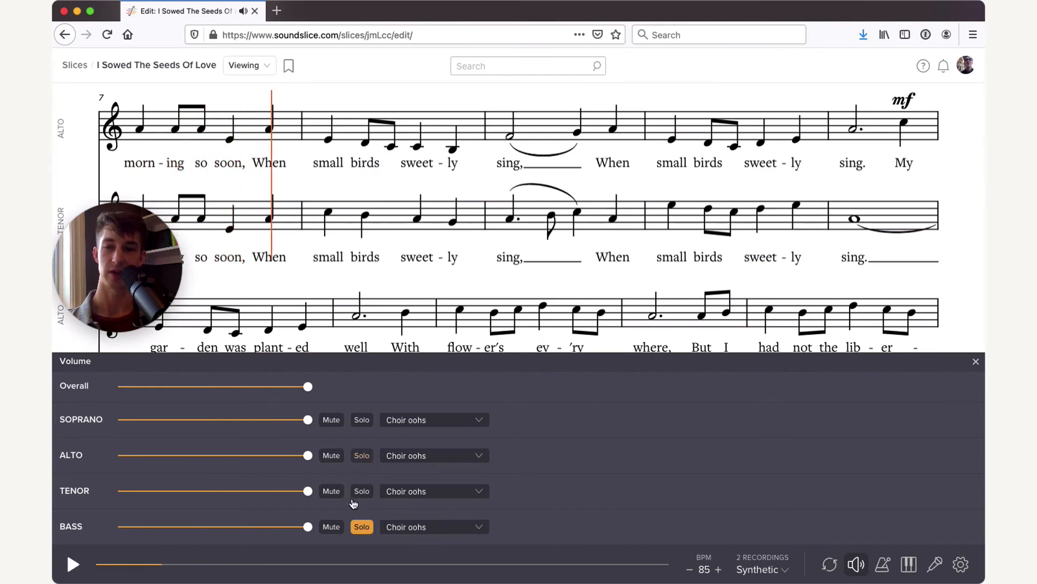
- Unsolo Bass, lower Soprano and Bass volumes to about 40%, then play and pause
left_click(362, 527)
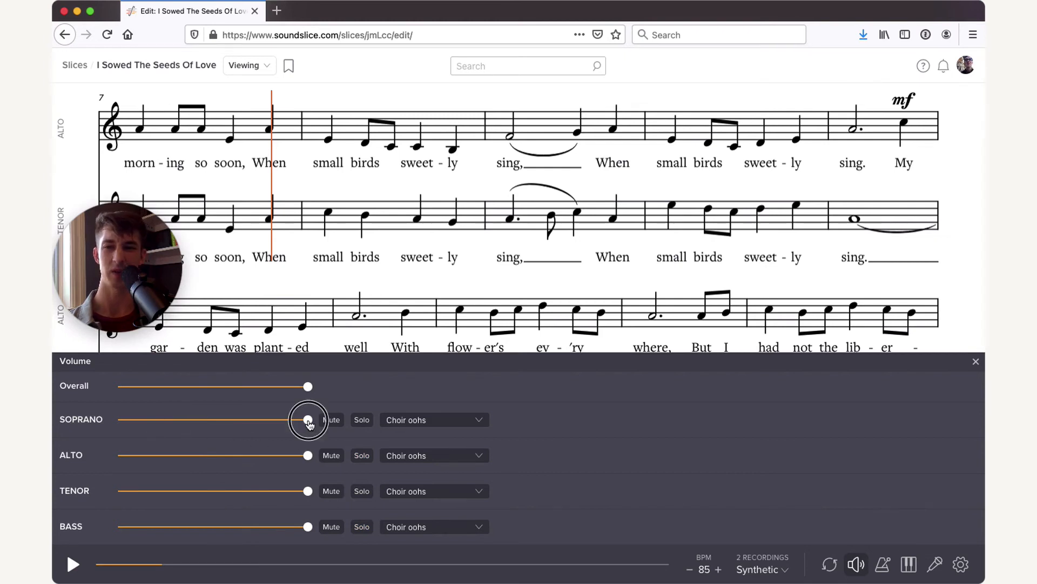
left_click_drag(308, 419, 194, 419)
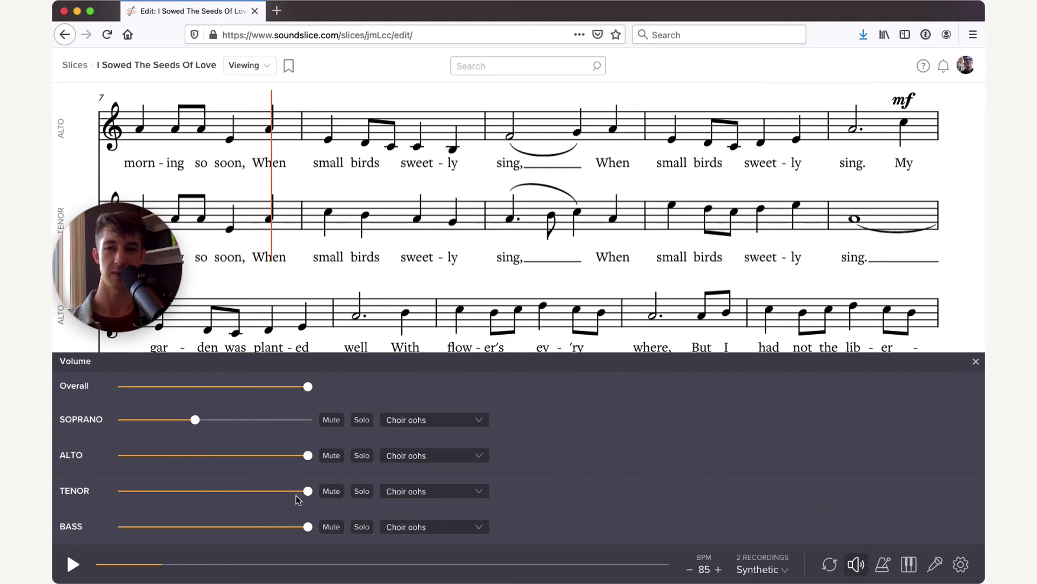
left_click_drag(308, 526, 212, 525)
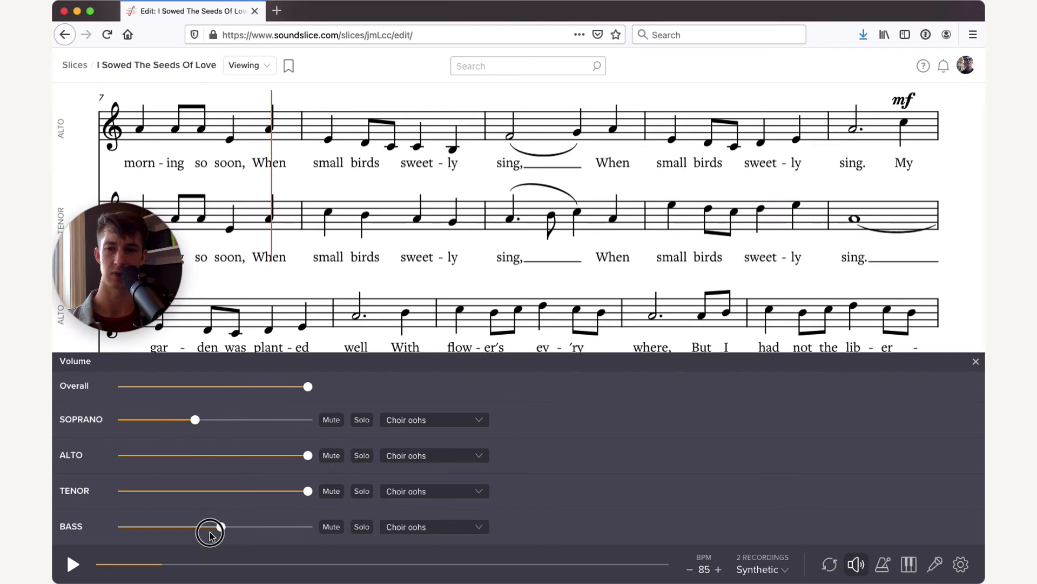
left_click_drag(212, 526, 193, 525)
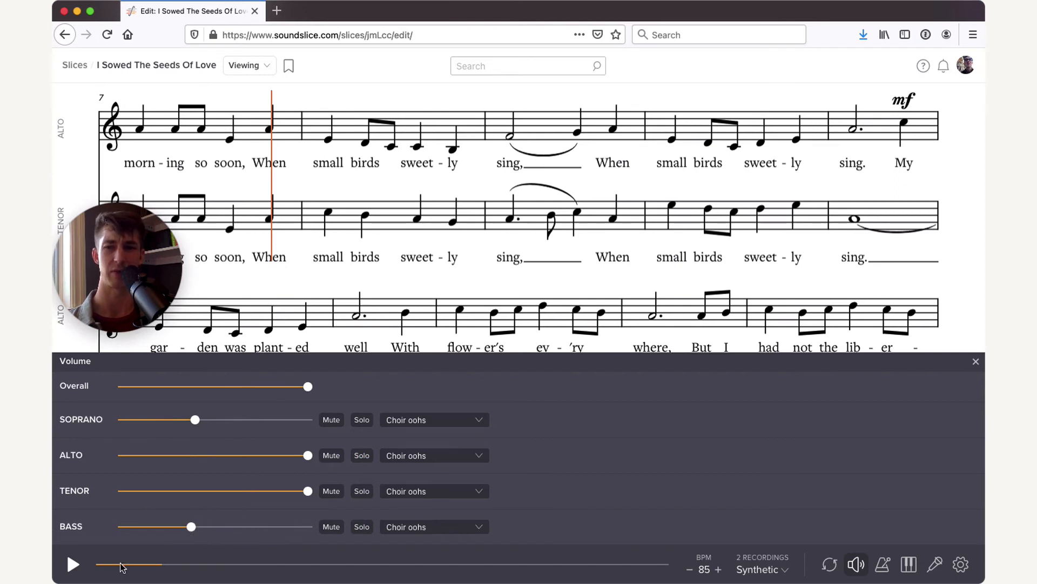
left_click(73, 564)
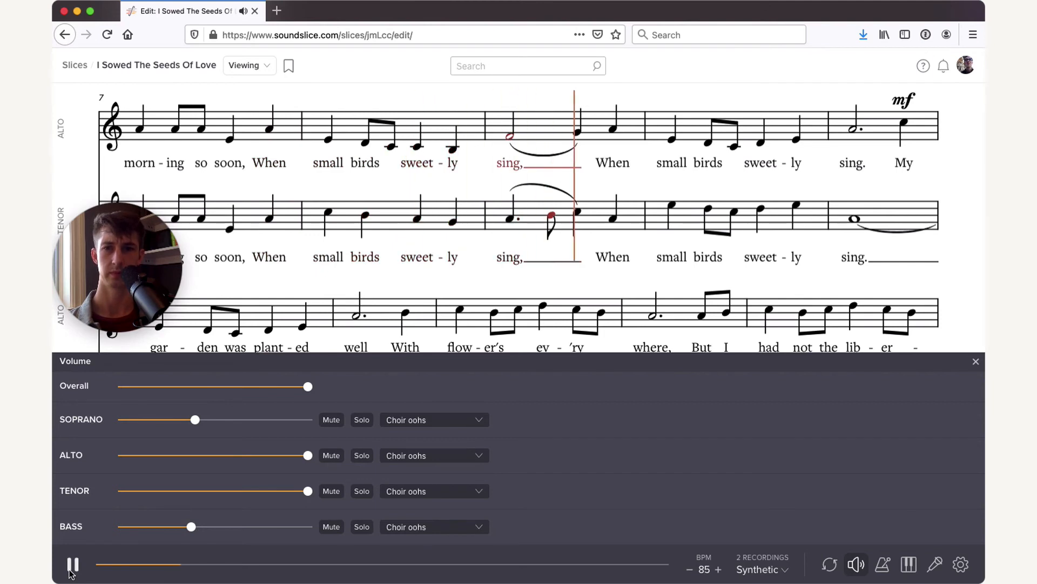
left_click(72, 564)
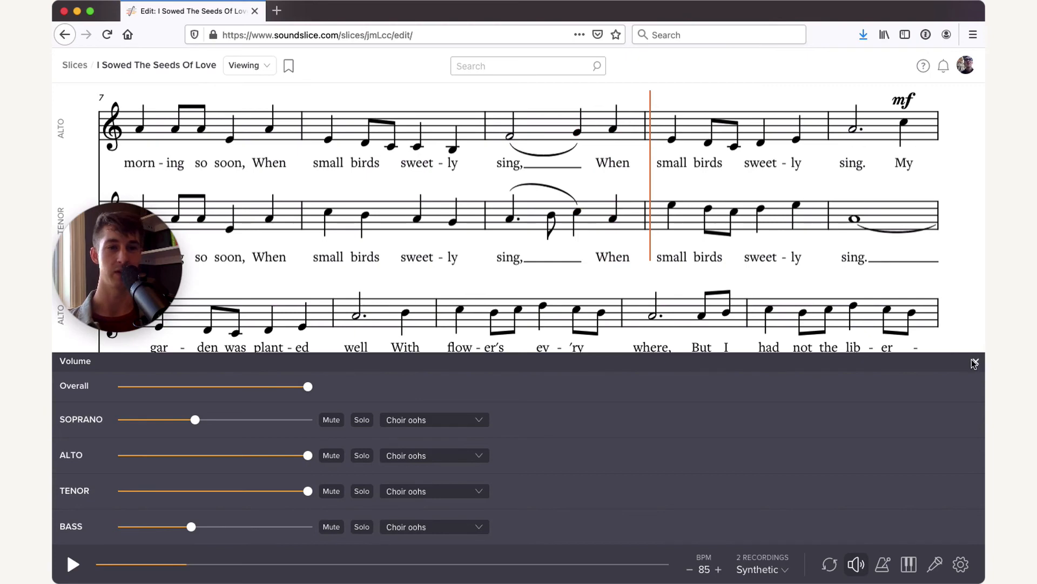
- Replace the voice mixer with a soprano piano keyboard and briefly play to watch notes light up
left_click(975, 362)
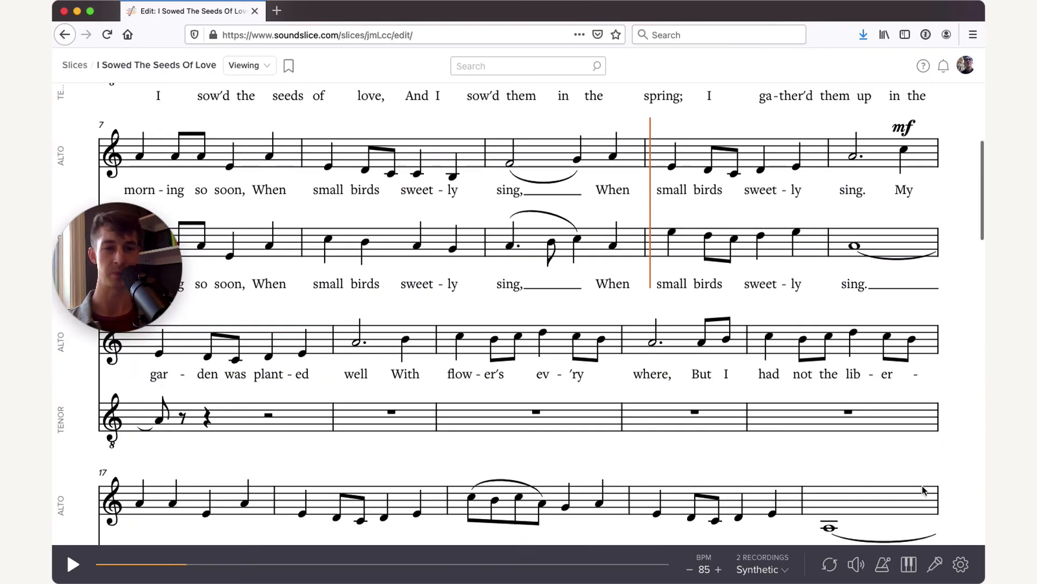
left_click(906, 565)
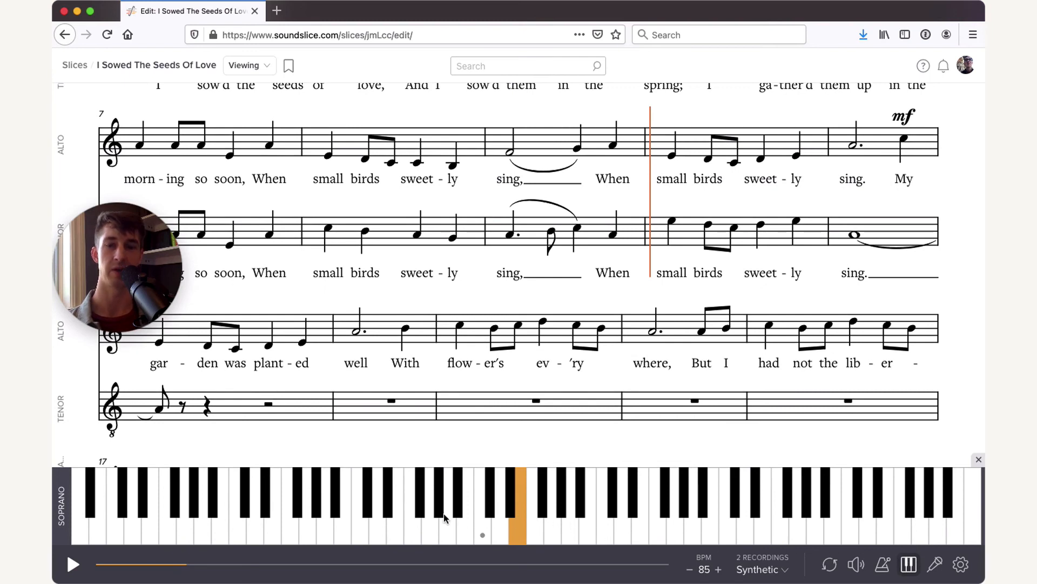
mouse_move(442, 540)
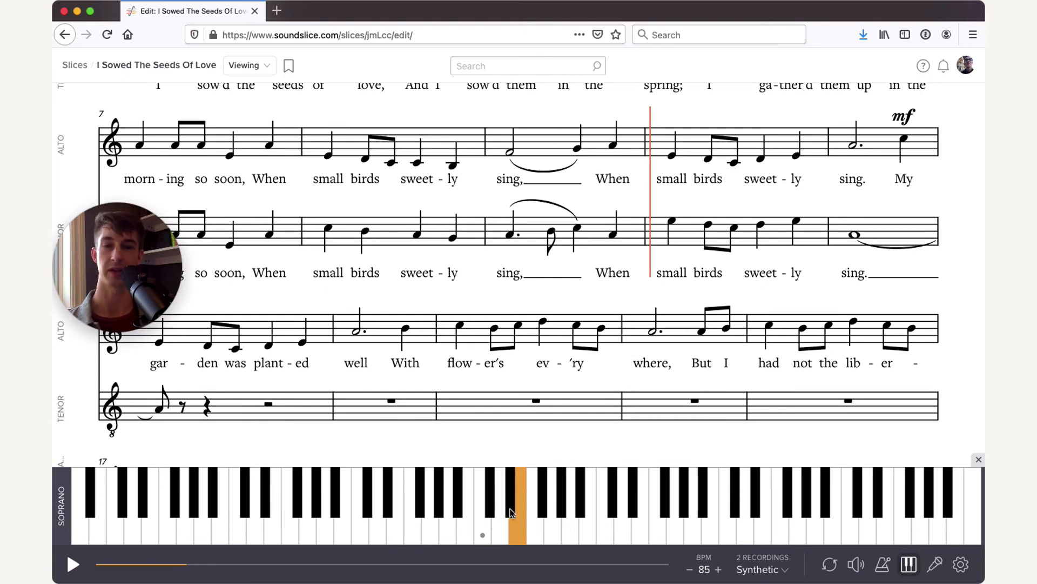
mouse_move(542, 517)
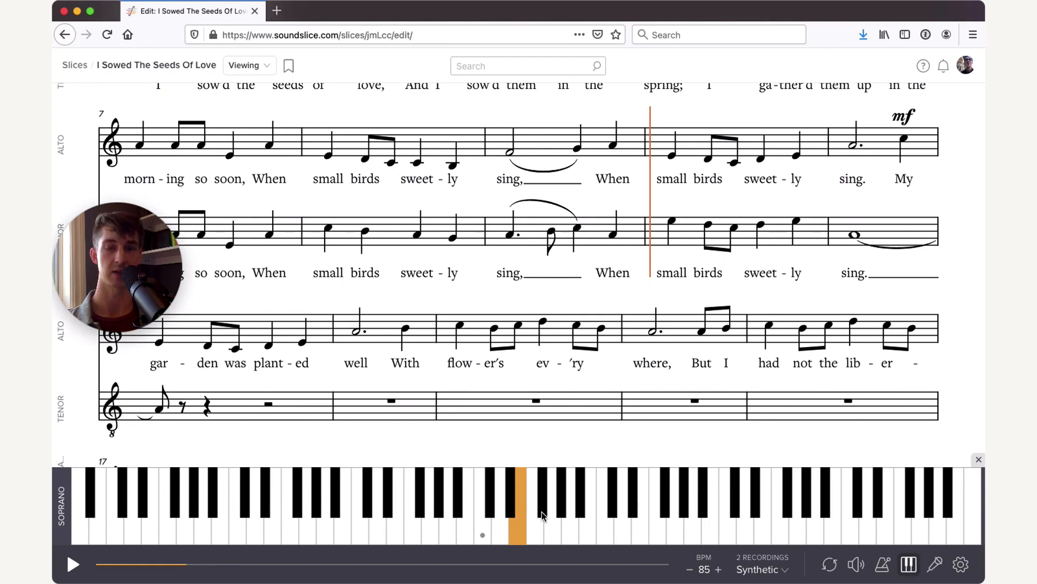
mouse_move(514, 517)
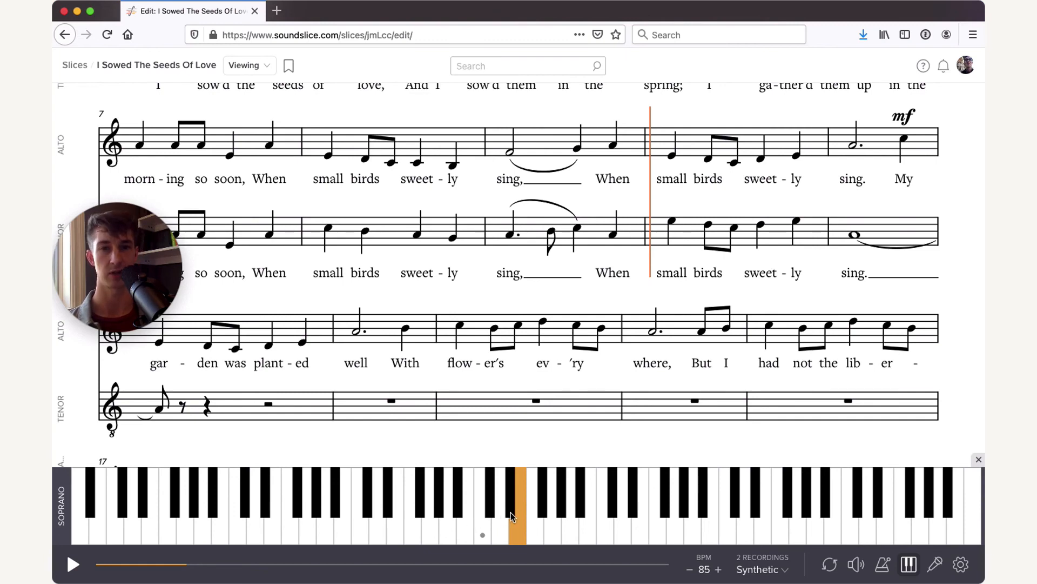
mouse_move(493, 524)
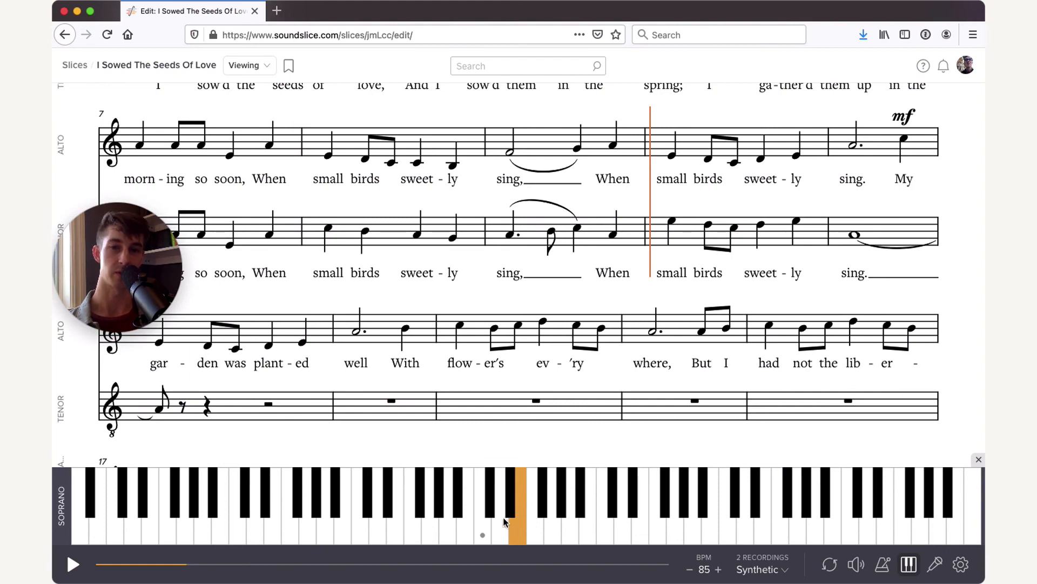
mouse_move(509, 539)
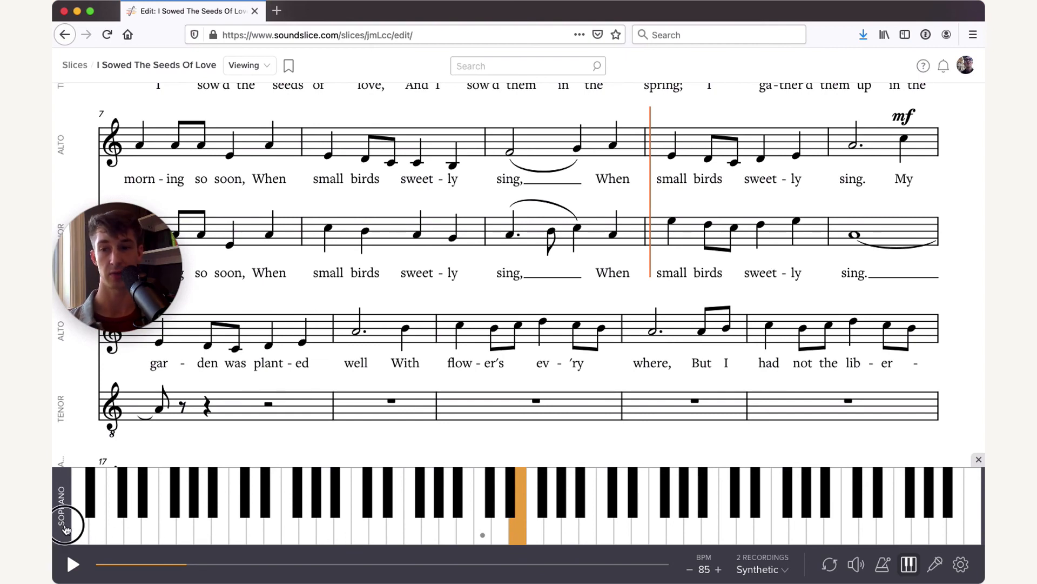
left_click(60, 526)
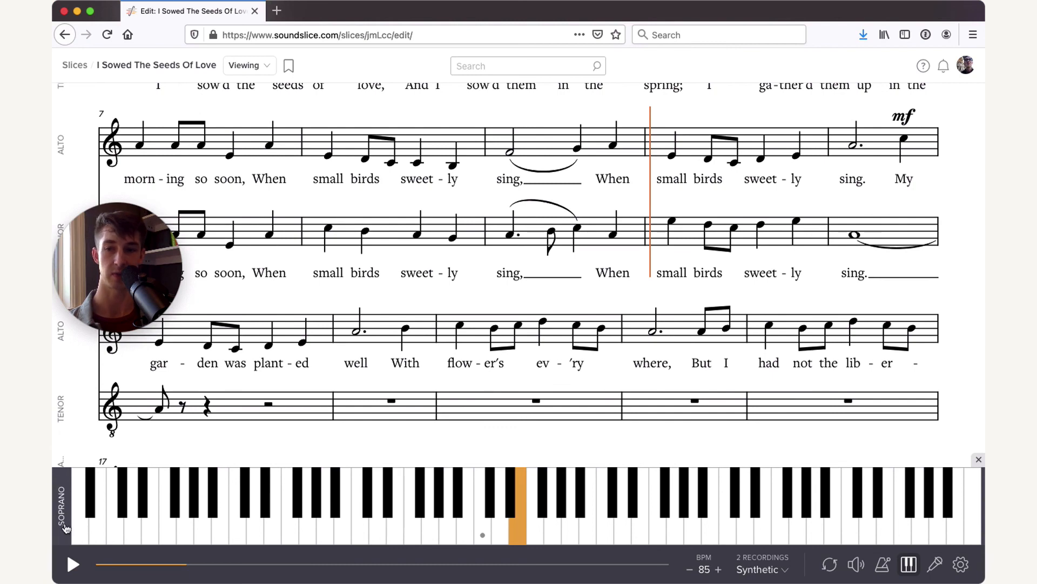
mouse_move(457, 488)
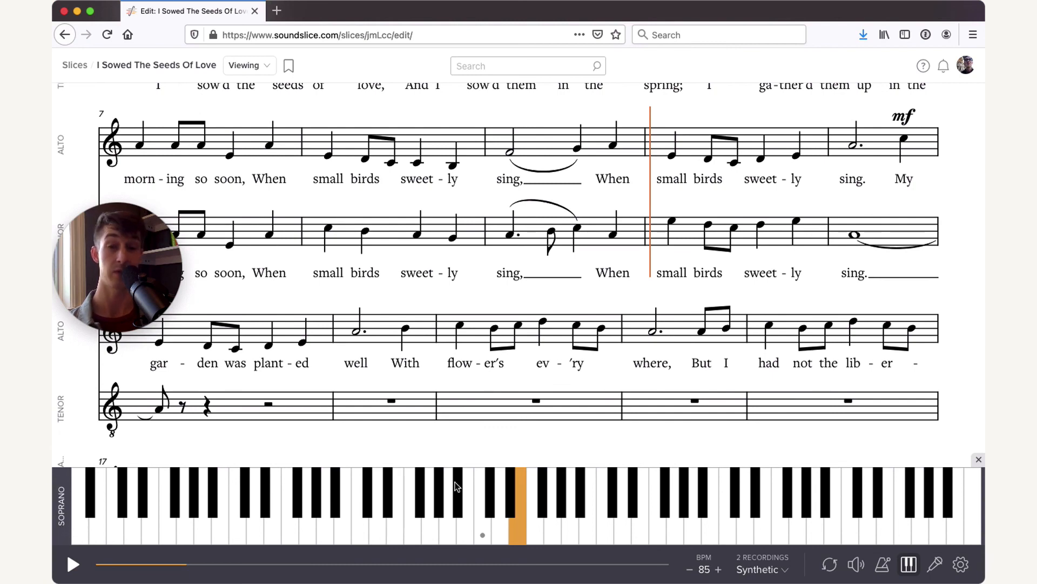
mouse_move(73, 567)
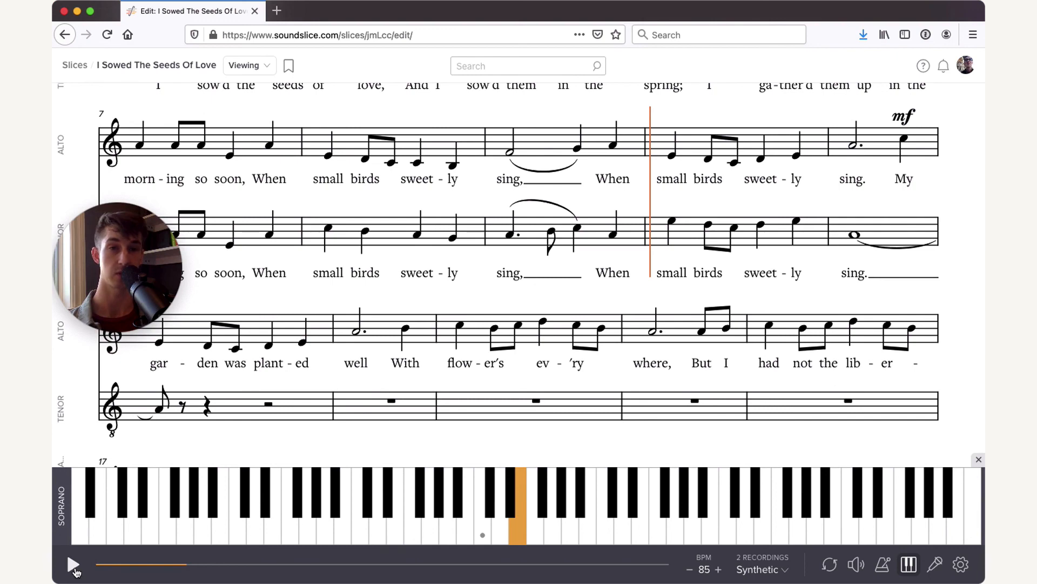
left_click(73, 565)
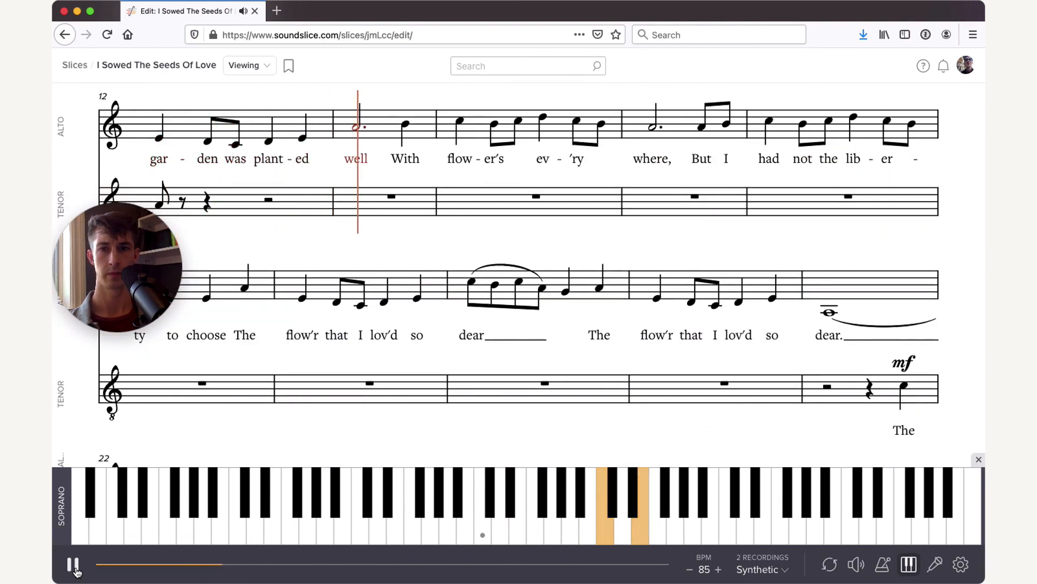
left_click(72, 563)
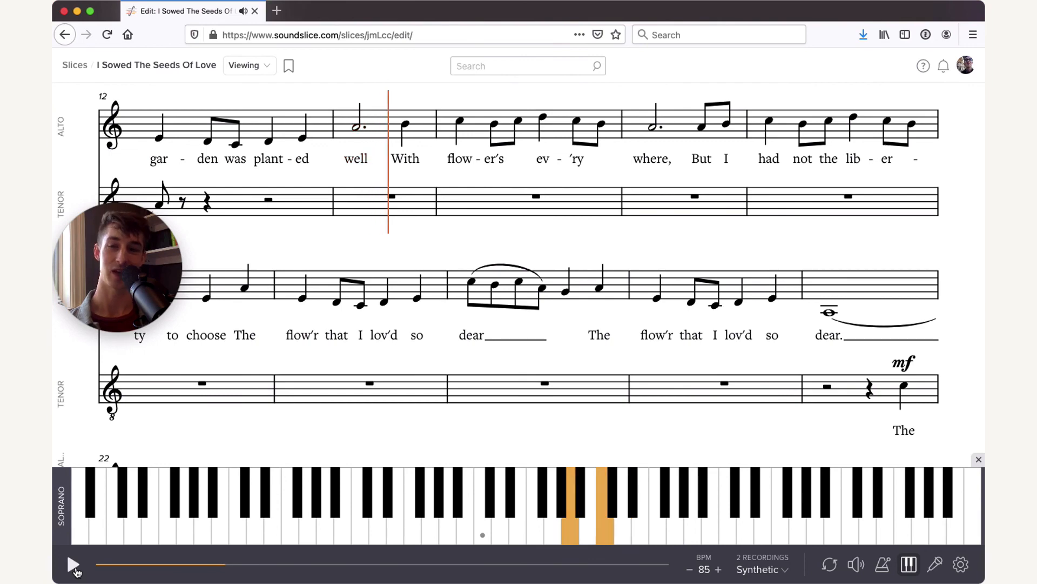